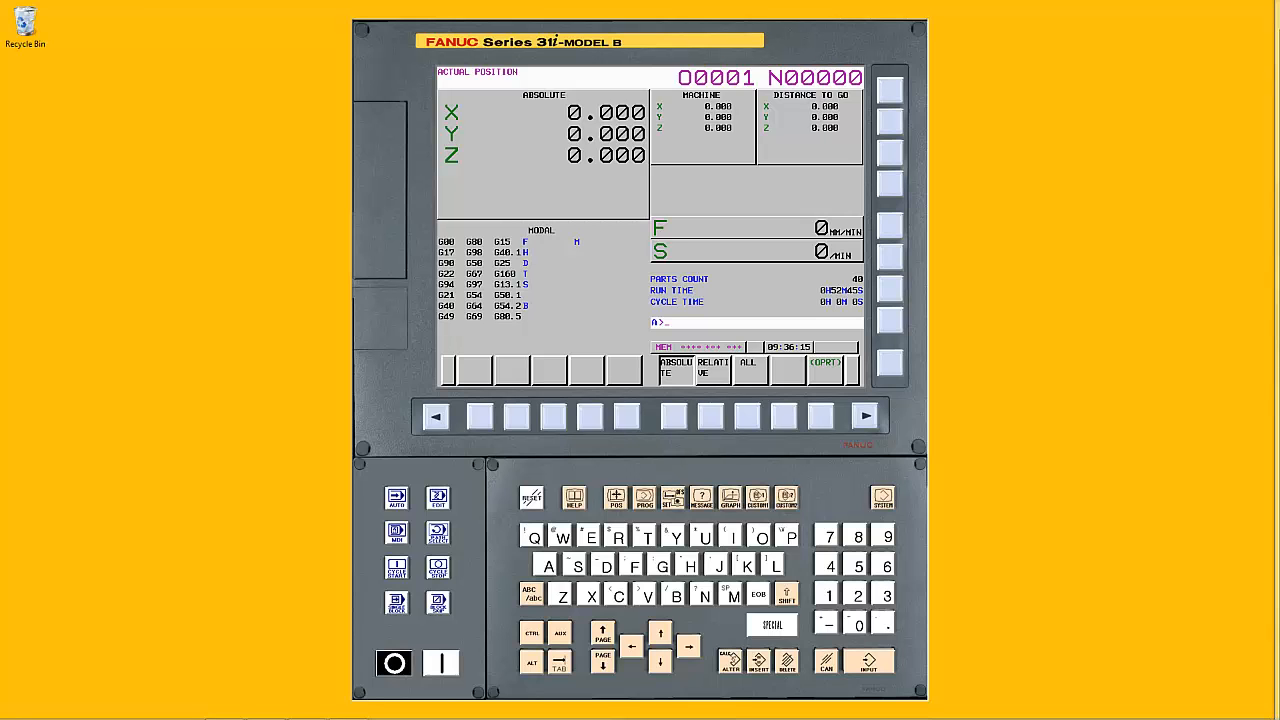
# - Open the FS31i-B Option Setting dialog from the FANUC NCGuide group in the Start menu
pyautogui.click(20, 696)
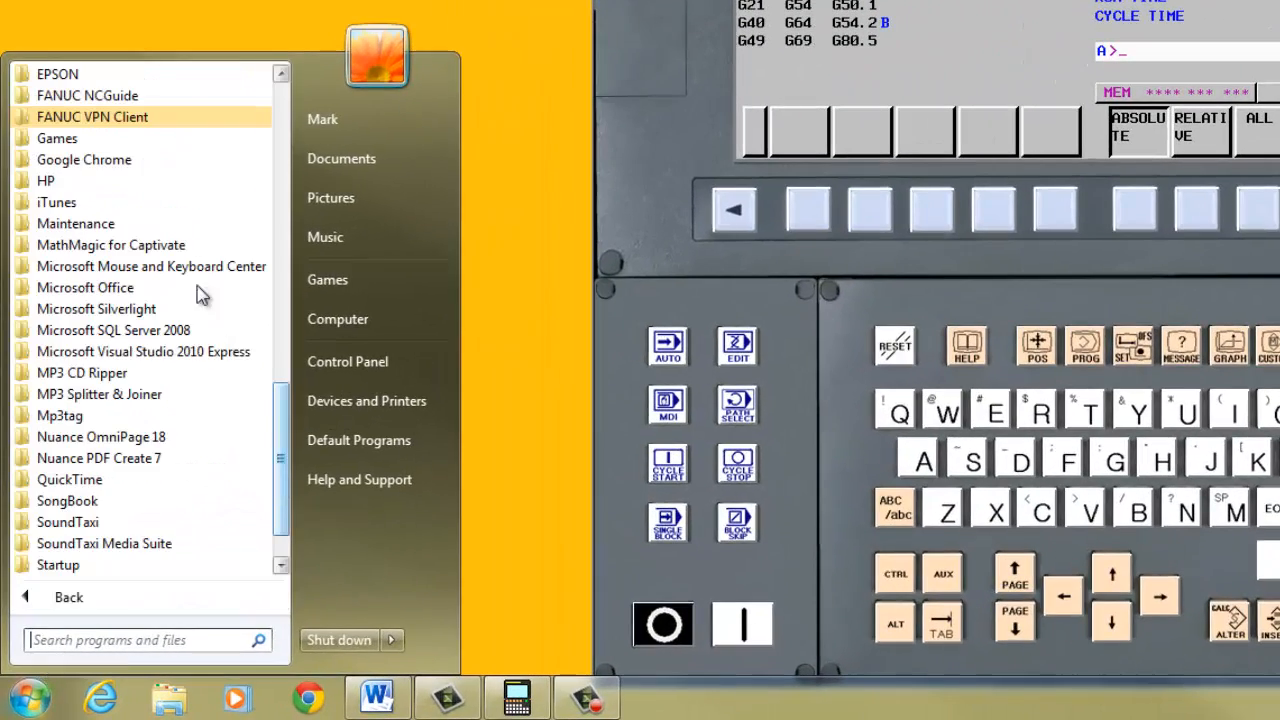
pyautogui.click(88, 96)
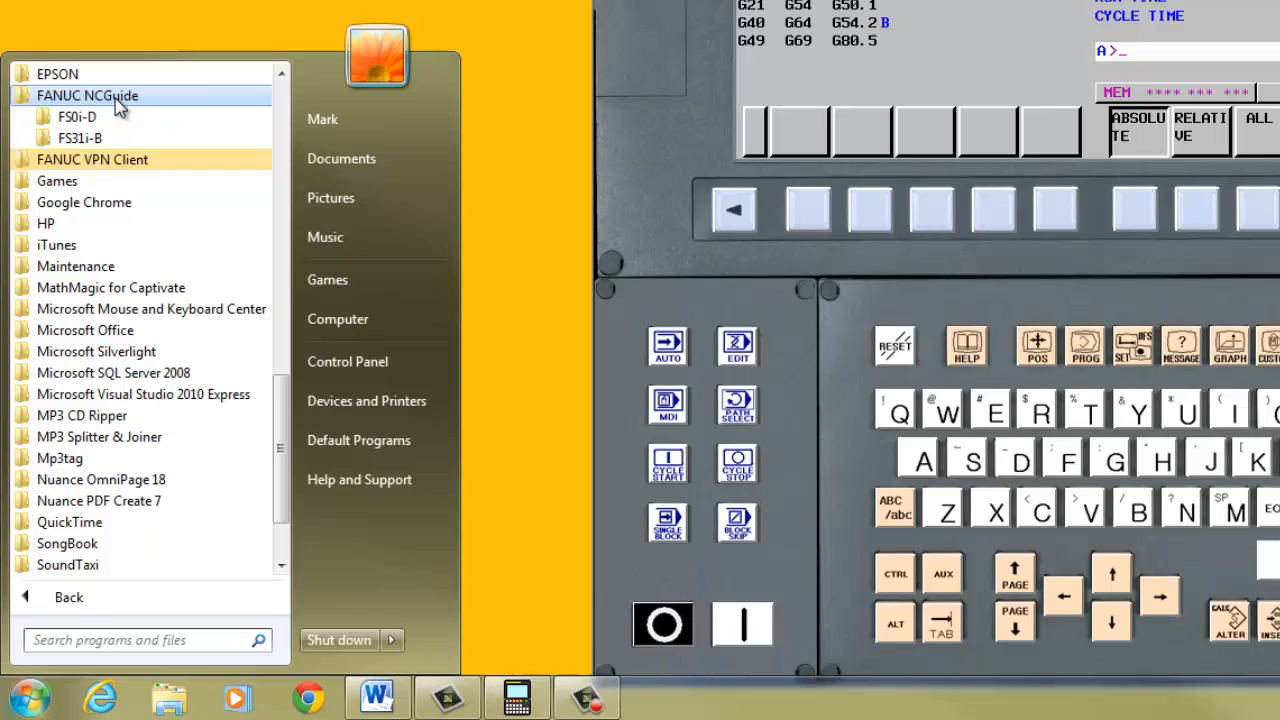
pyautogui.click(80, 138)
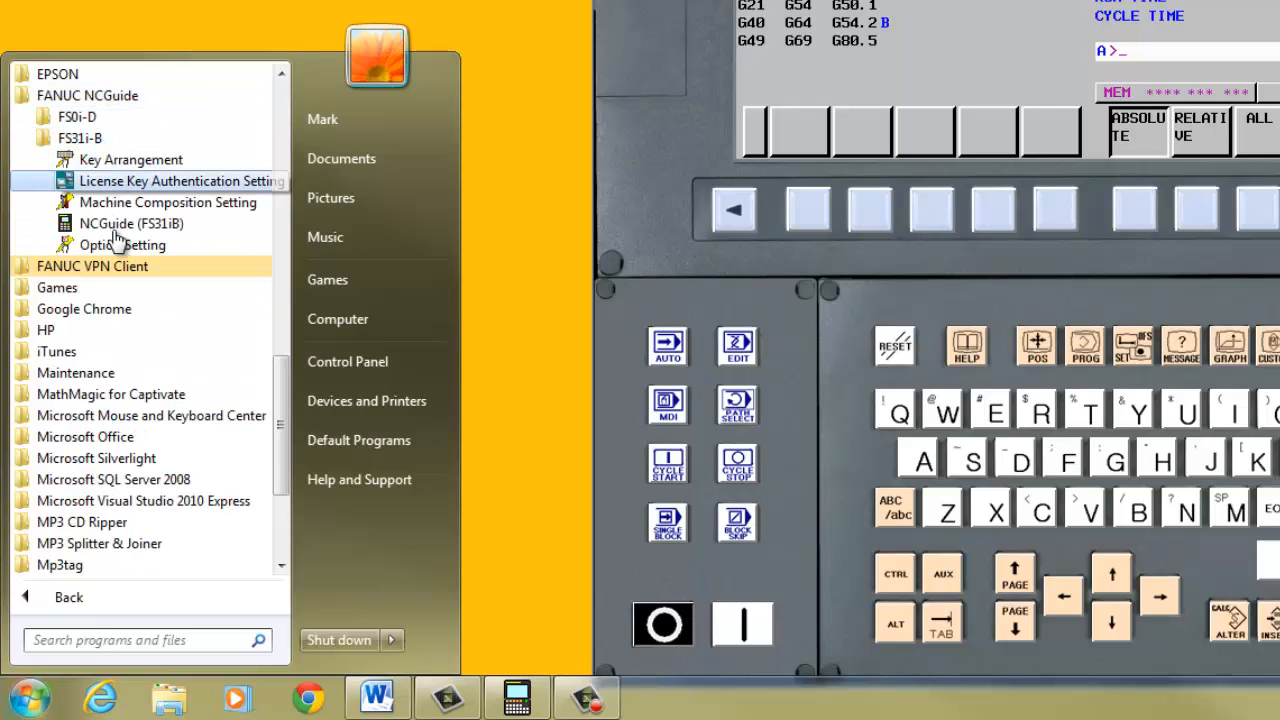
pyautogui.click(122, 244)
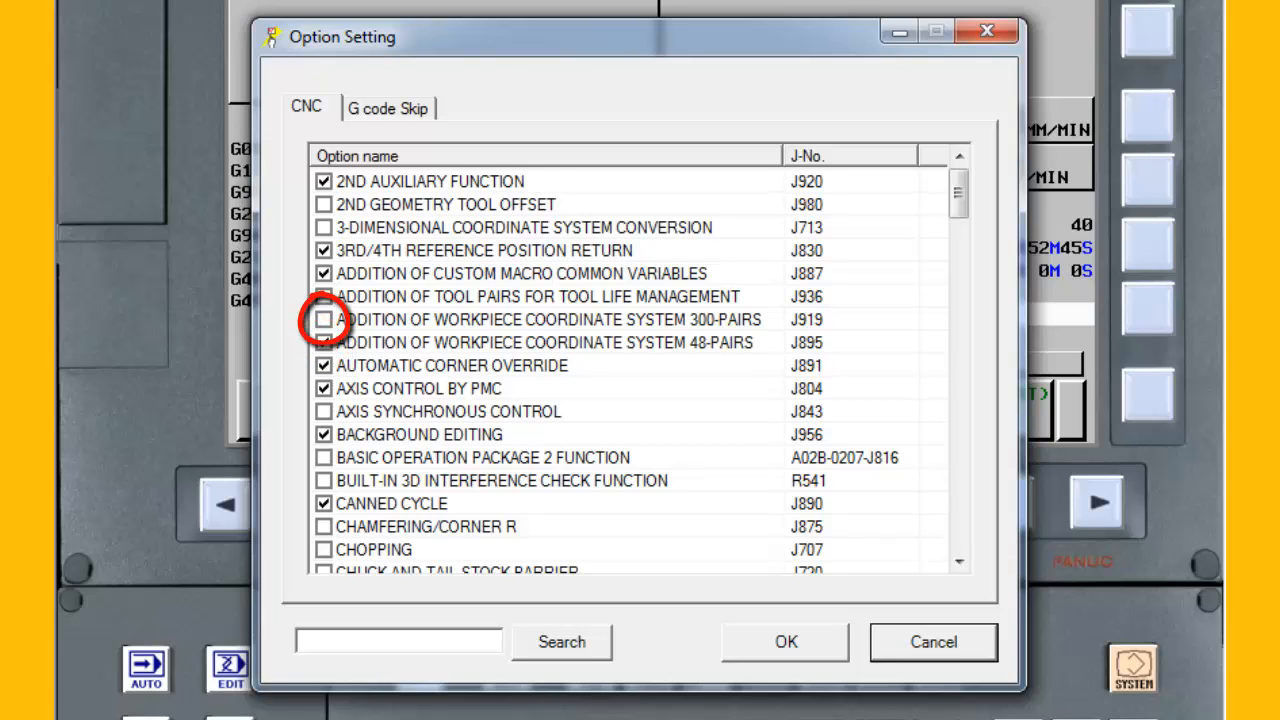
# - Leave Option Setting and show the NCGuide manual at section 9.1 List of Option
pyautogui.click(324, 344)
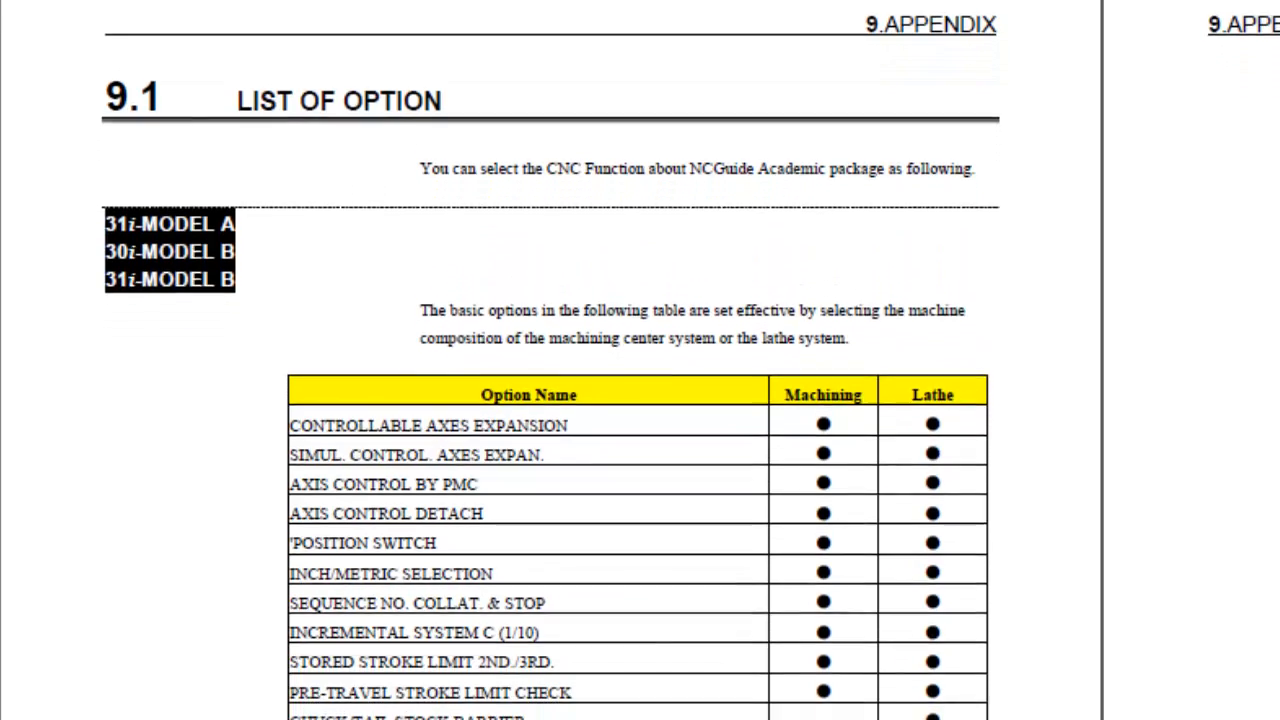
# - Scroll through the List of Option table in the PDF to its end on page 103
pyautogui.scroll(-3)
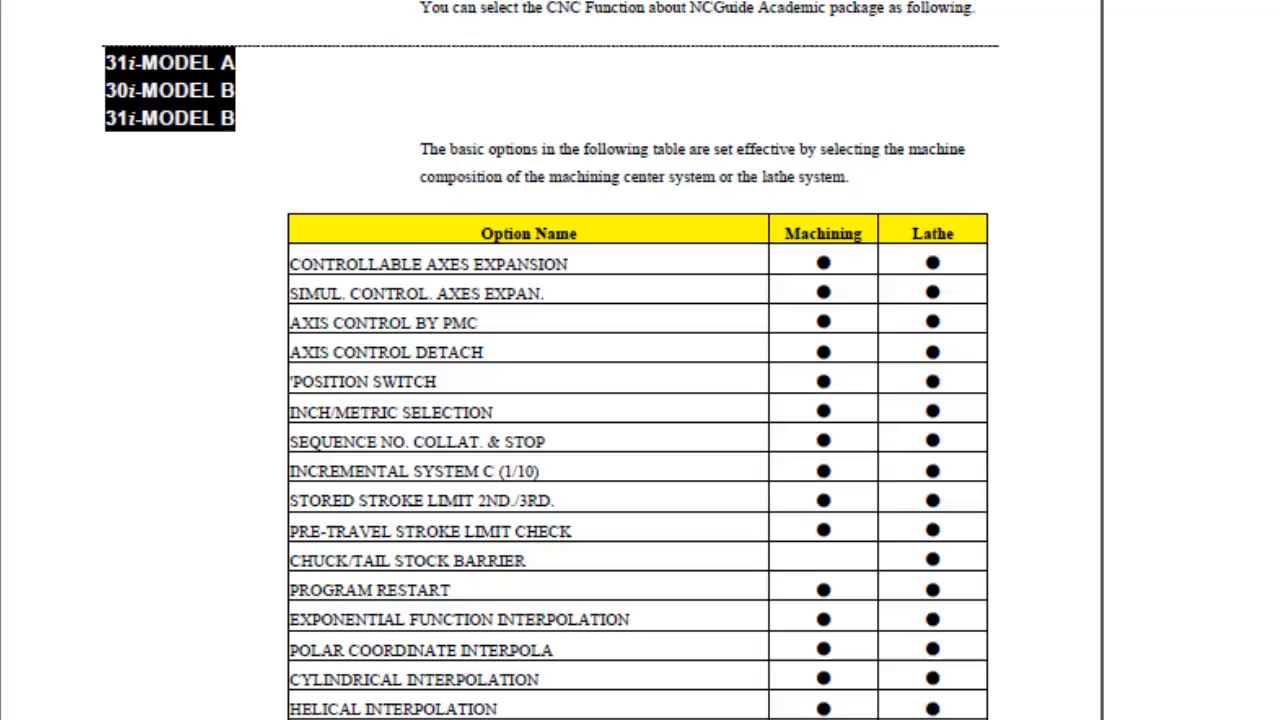
pyautogui.scroll(-3)
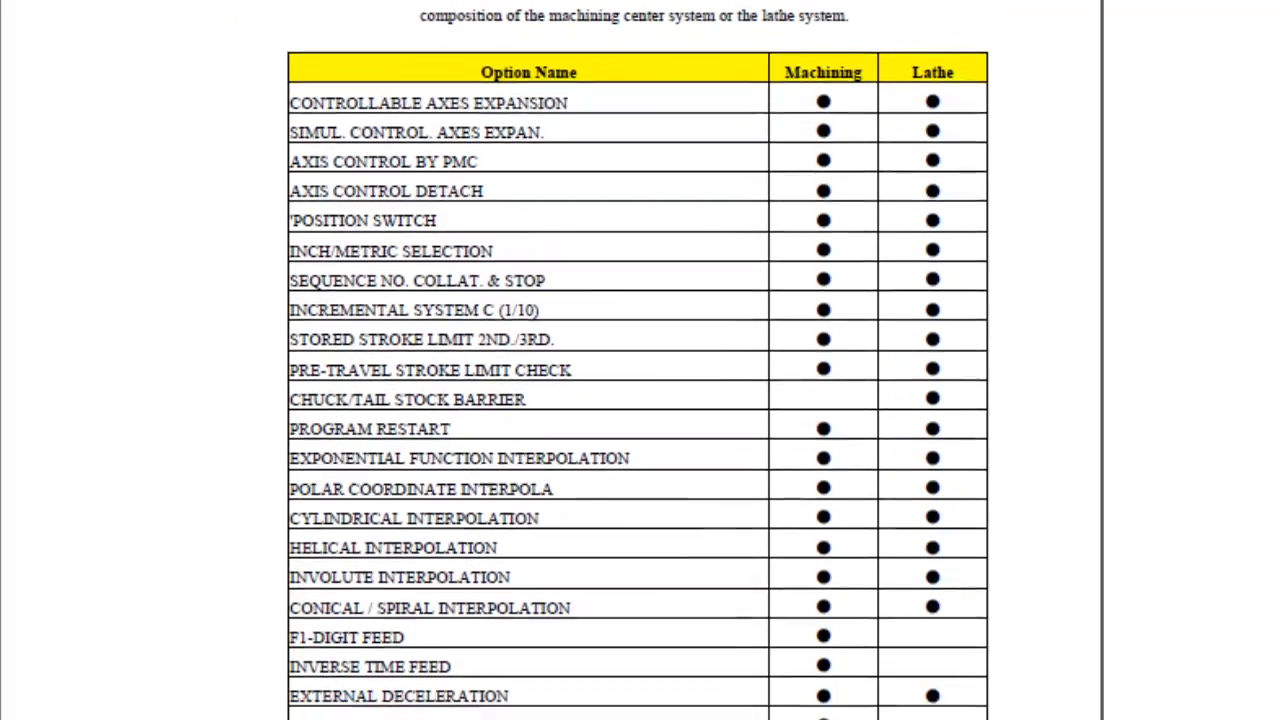
pyautogui.scroll(-3)
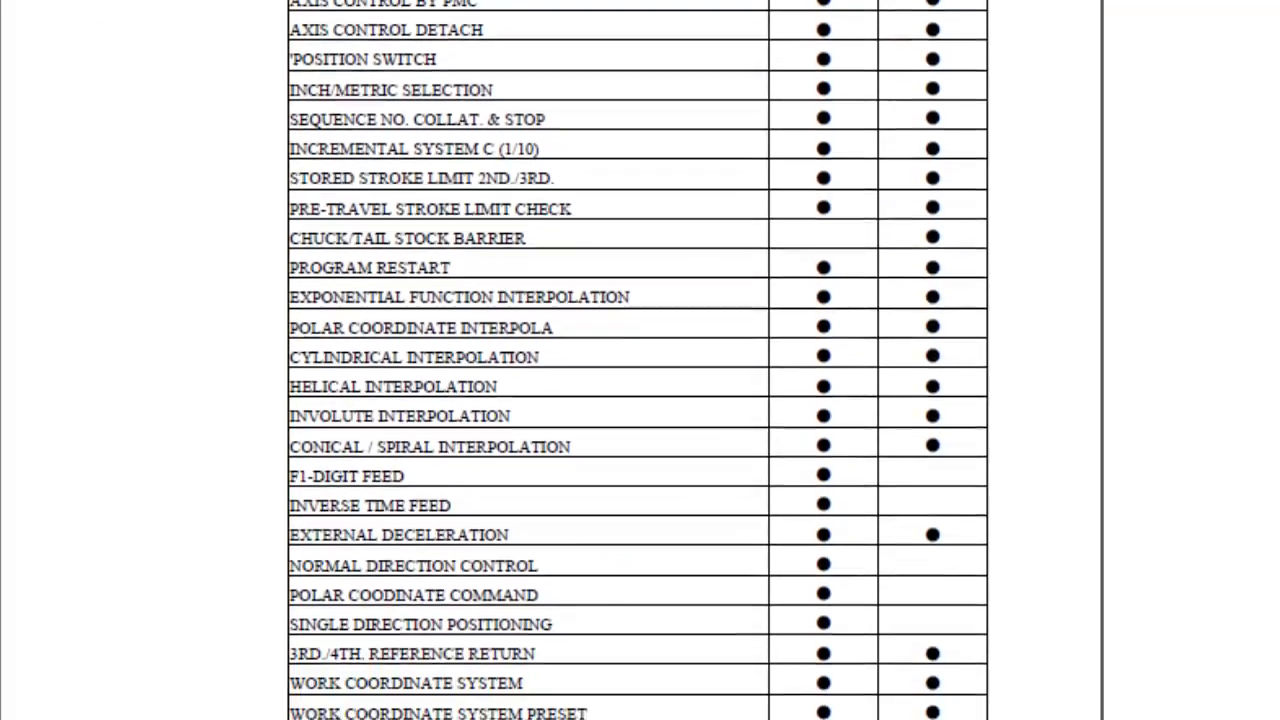
pyautogui.scroll(-3)
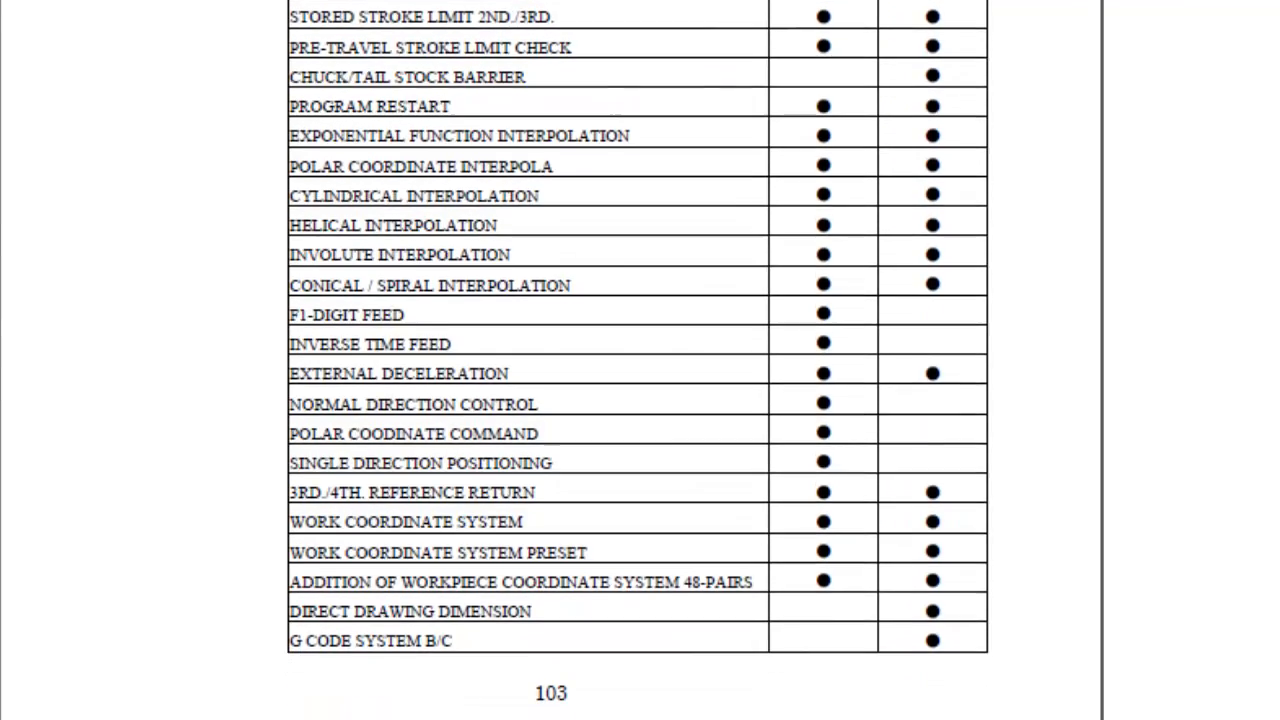
pyautogui.scroll(-3)
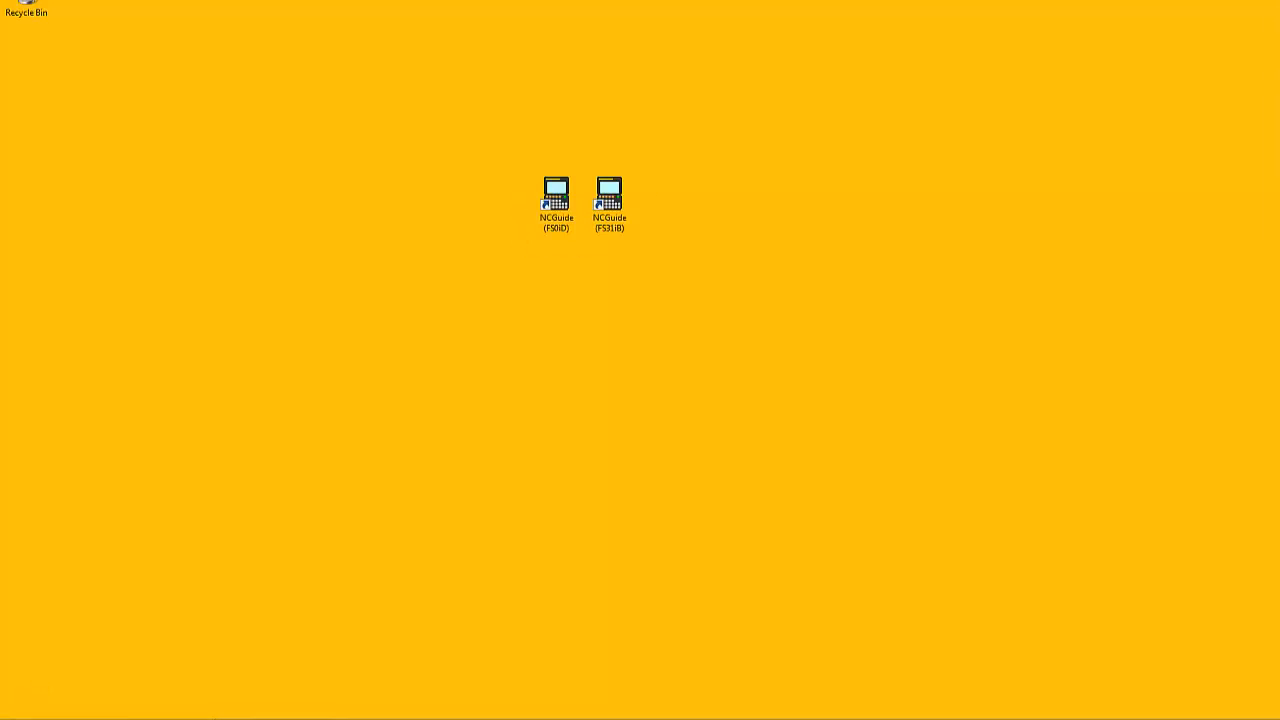
pyautogui.click(20, 696)
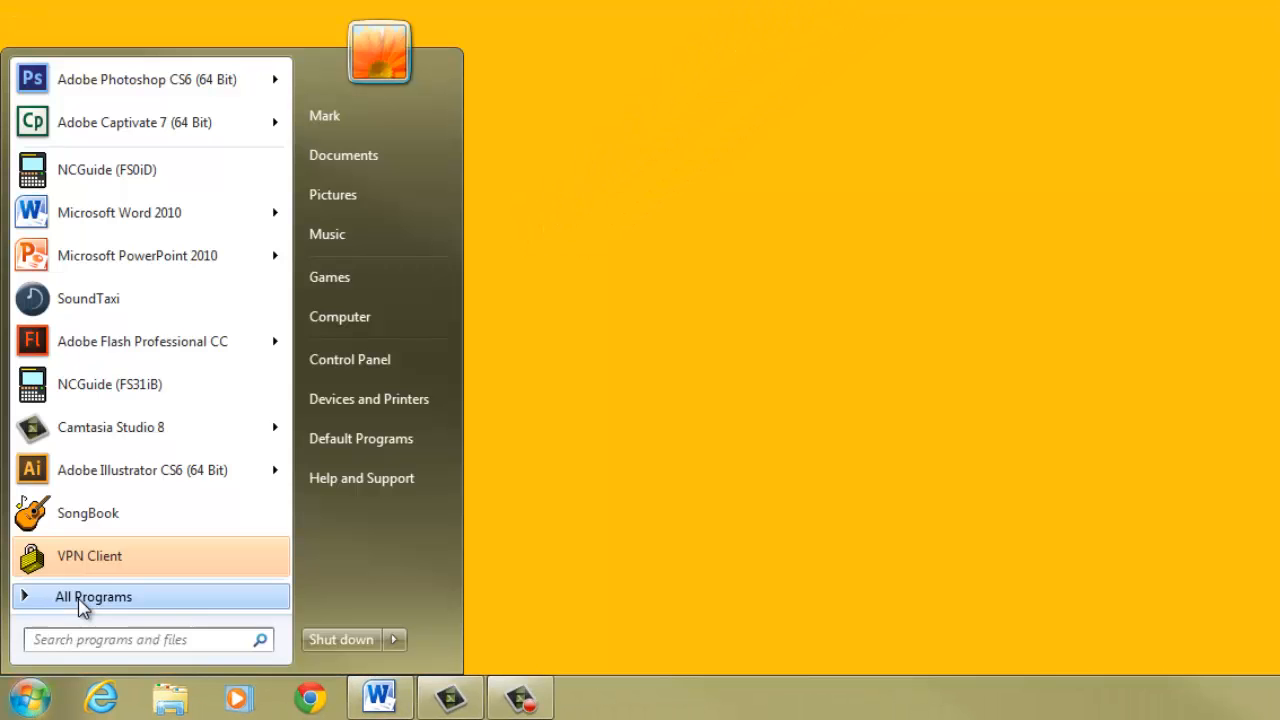
pyautogui.click(92, 596)
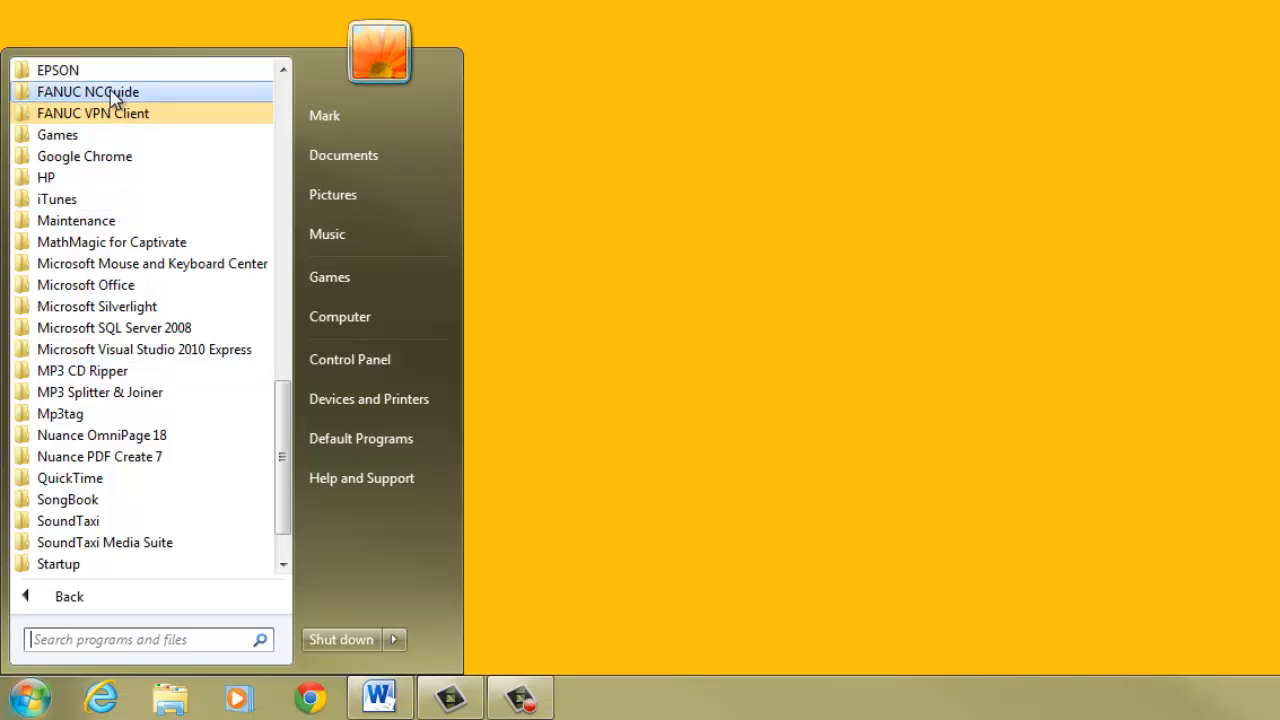
pyautogui.click(88, 92)
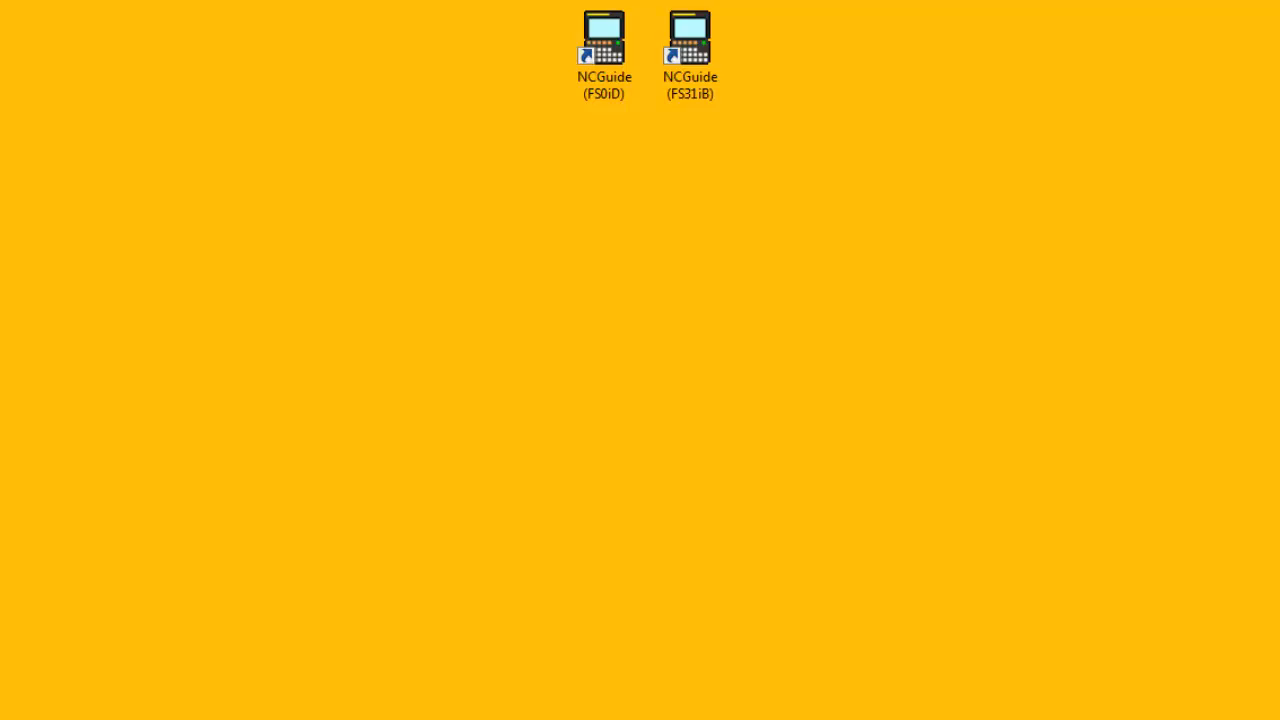
# - Copy the Machining composition in Machine Composition Setting and name it myMachiningMGi
pyautogui.doubleClick(604, 38)
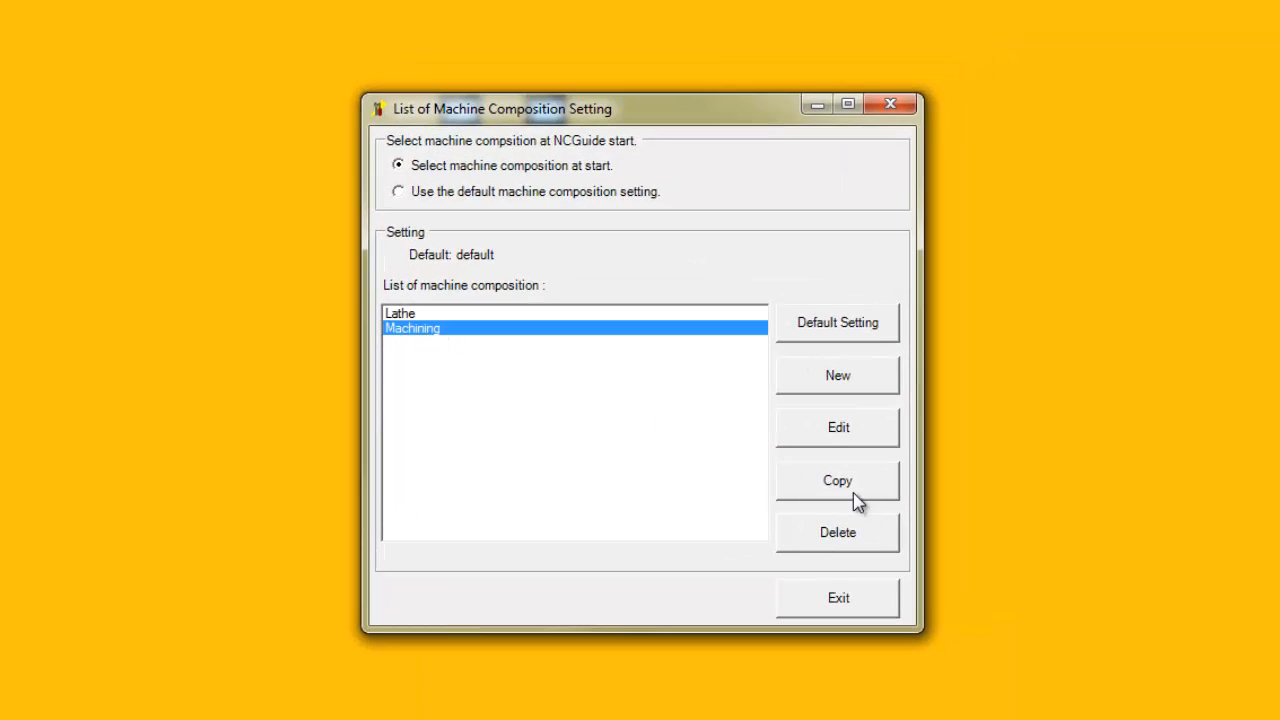
pyautogui.click(836, 480)
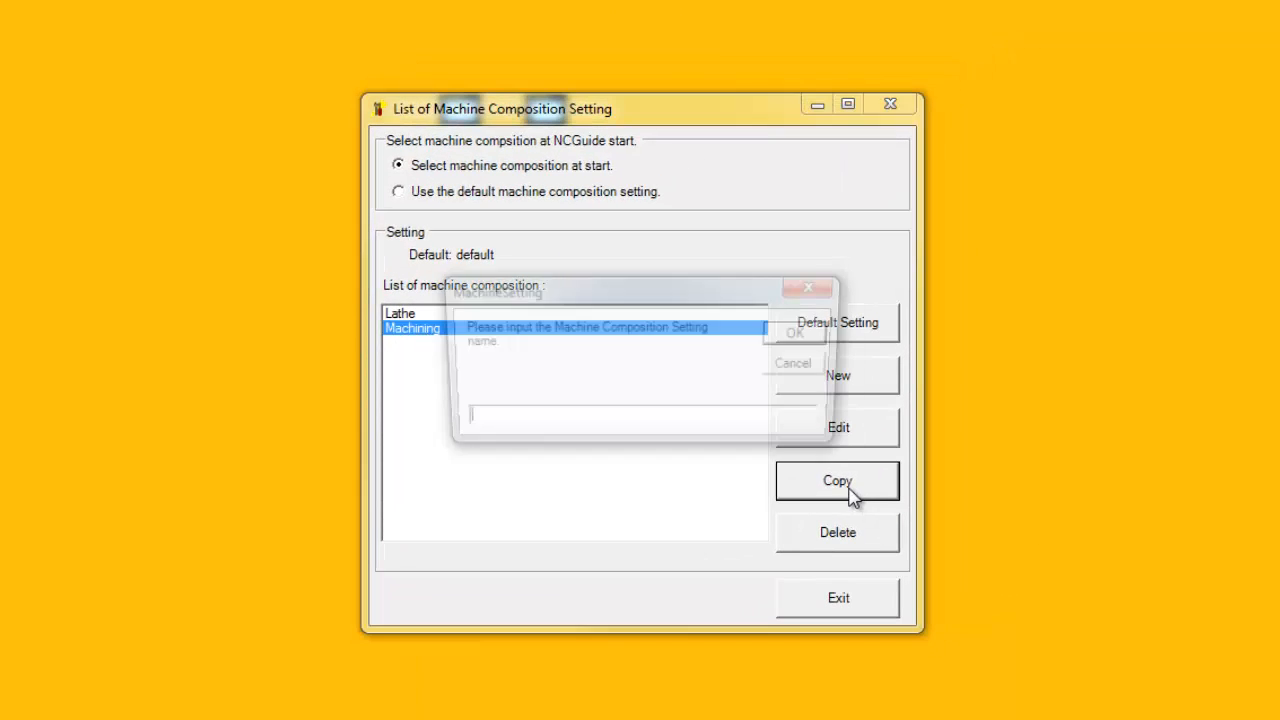
pyautogui.write('my')
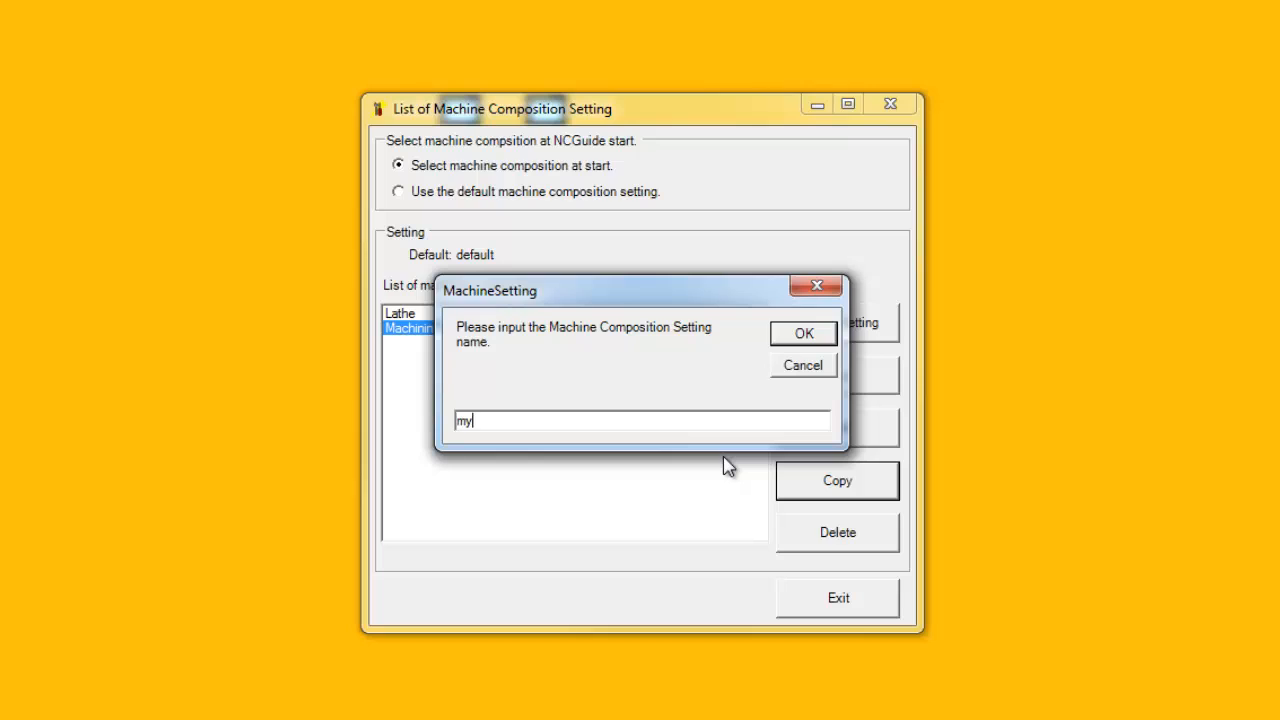
pyautogui.write('MachiningMGi')
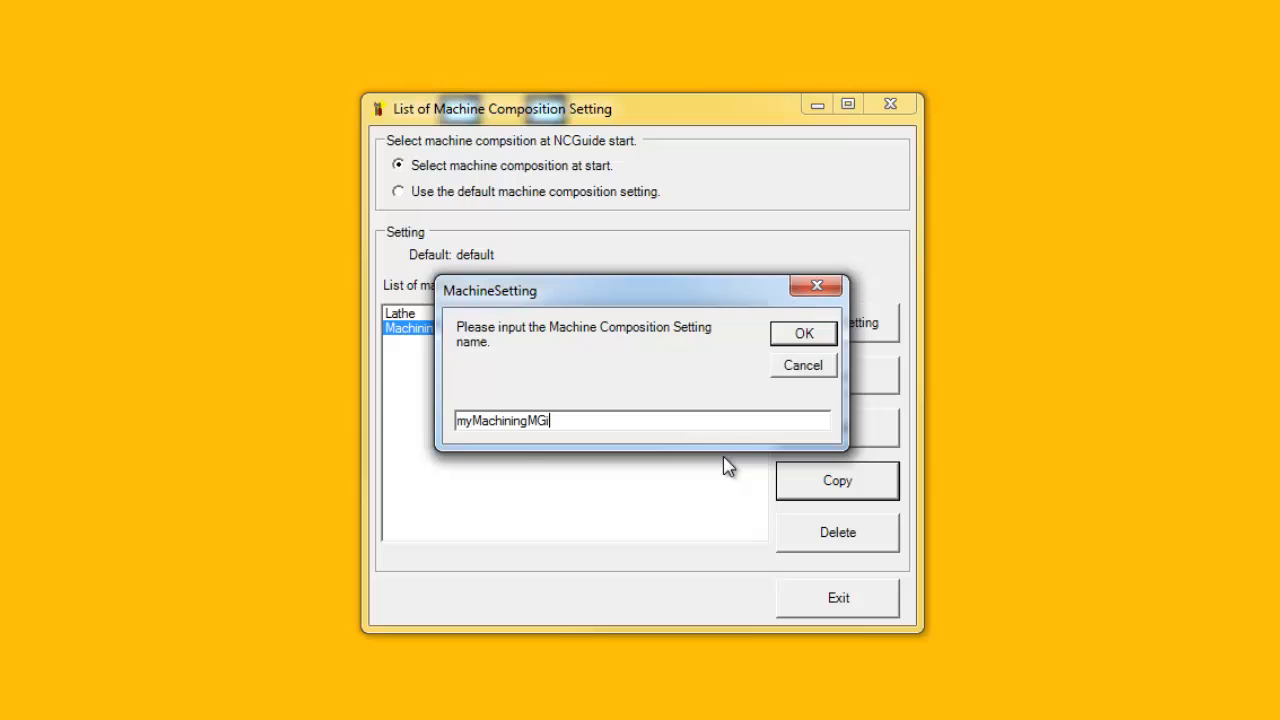
pyautogui.click(802, 332)
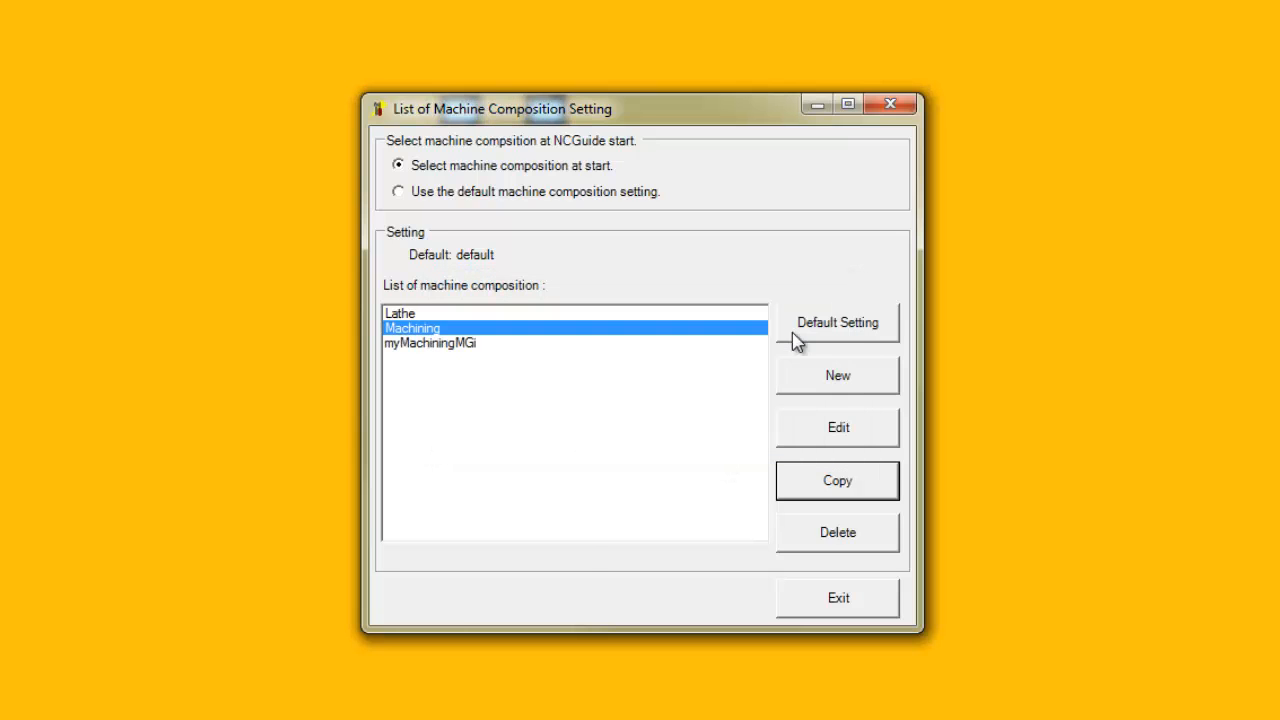
# - Select myMachiningMGi, start editing it, then exit the composition list
pyautogui.click(430, 344)
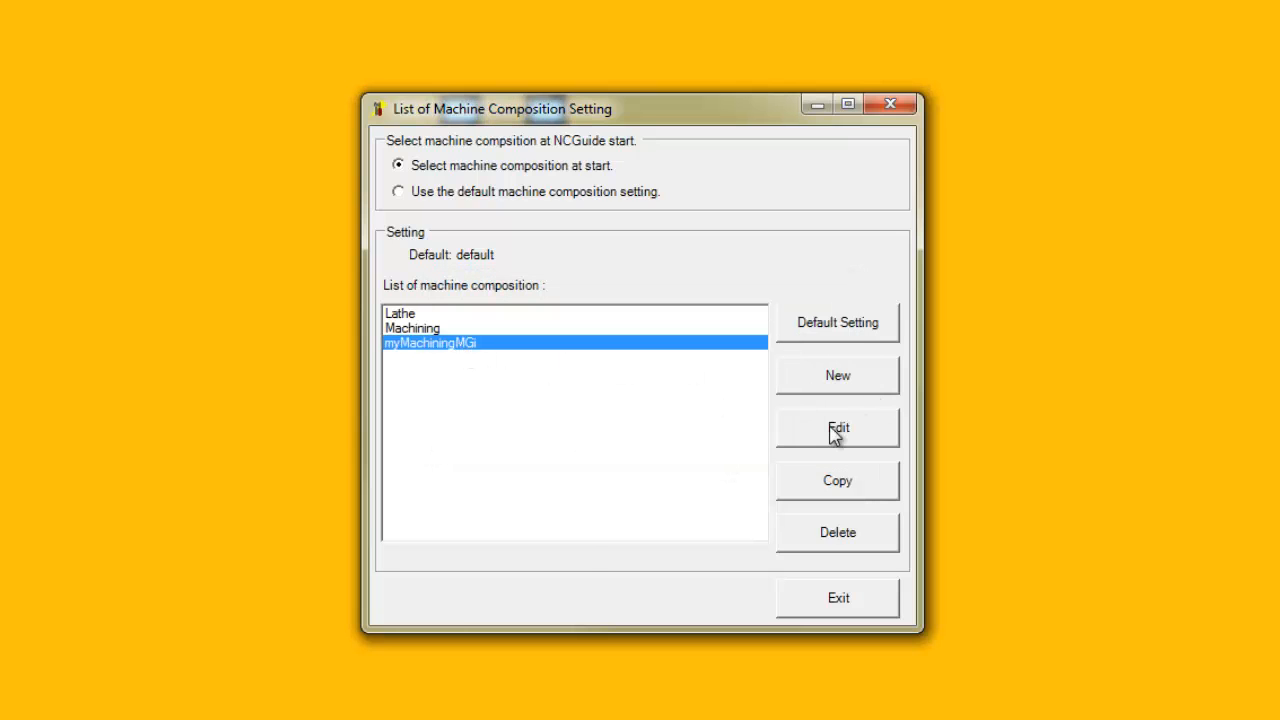
pyautogui.click(836, 428)
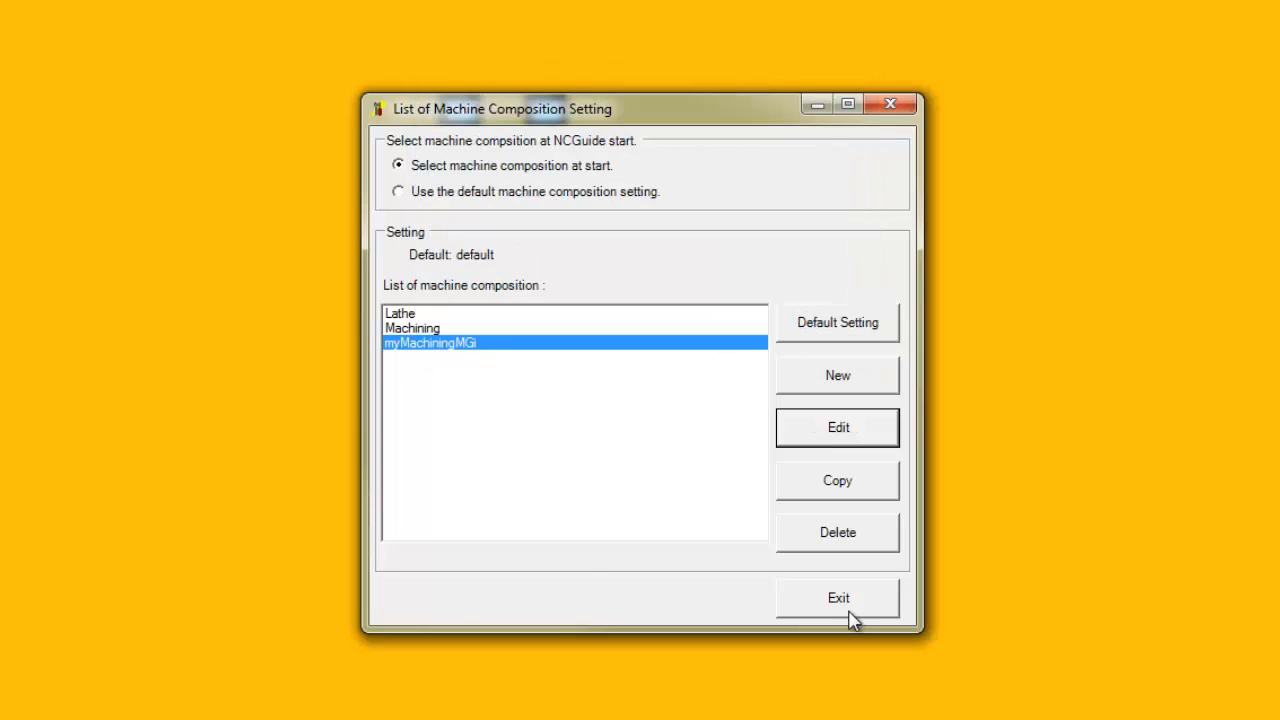
pyautogui.click(838, 596)
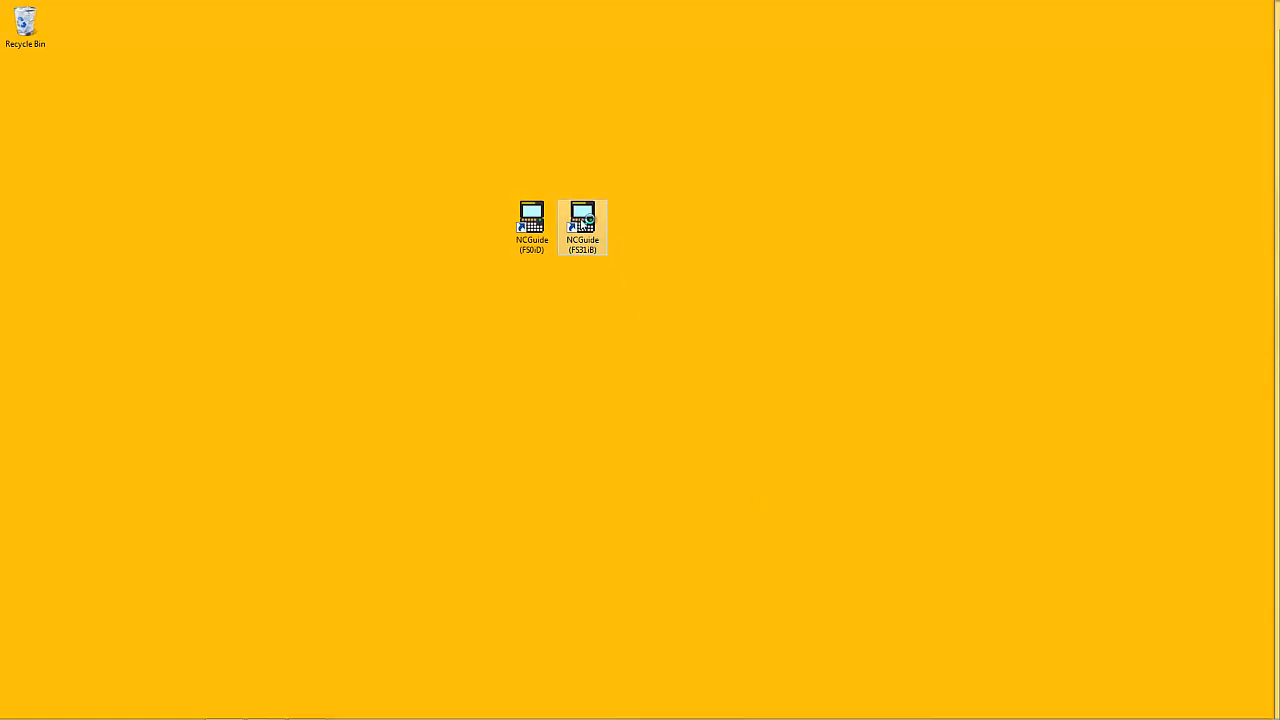
# - Launch the 31i-B simulator with myMachiningMGi as the startup composition
pyautogui.doubleClick(582, 220)
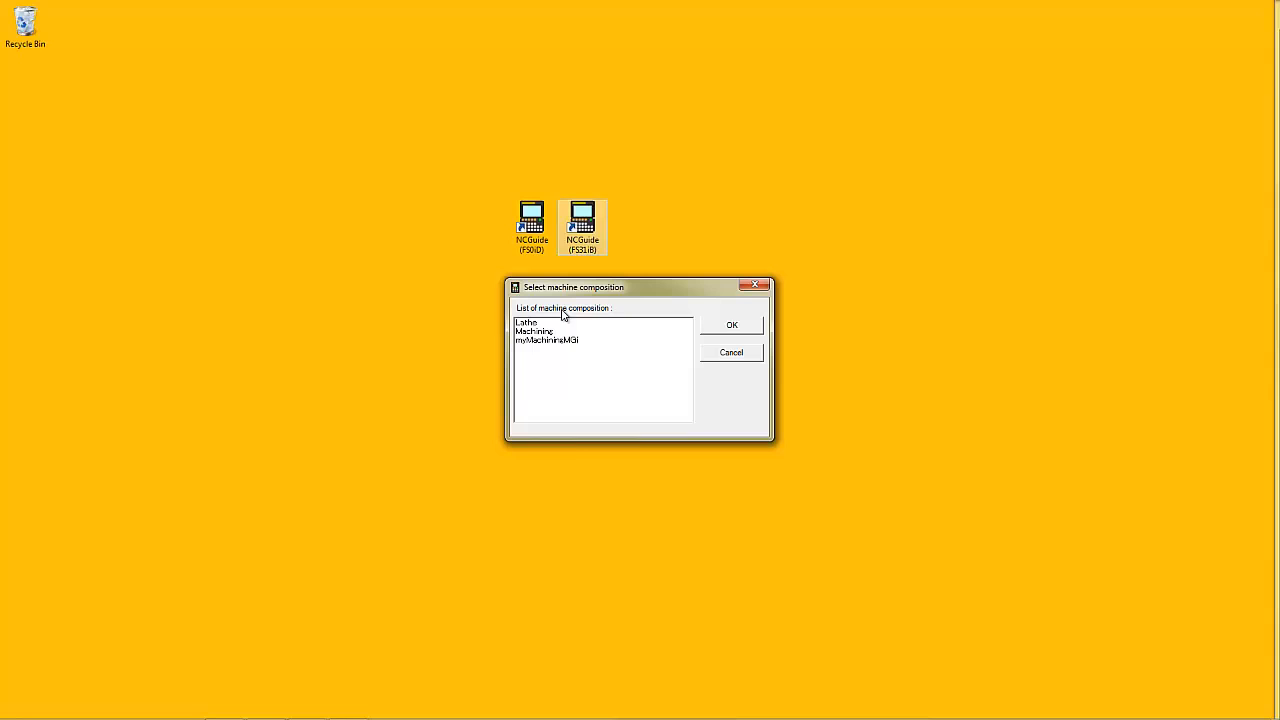
pyautogui.click(548, 340)
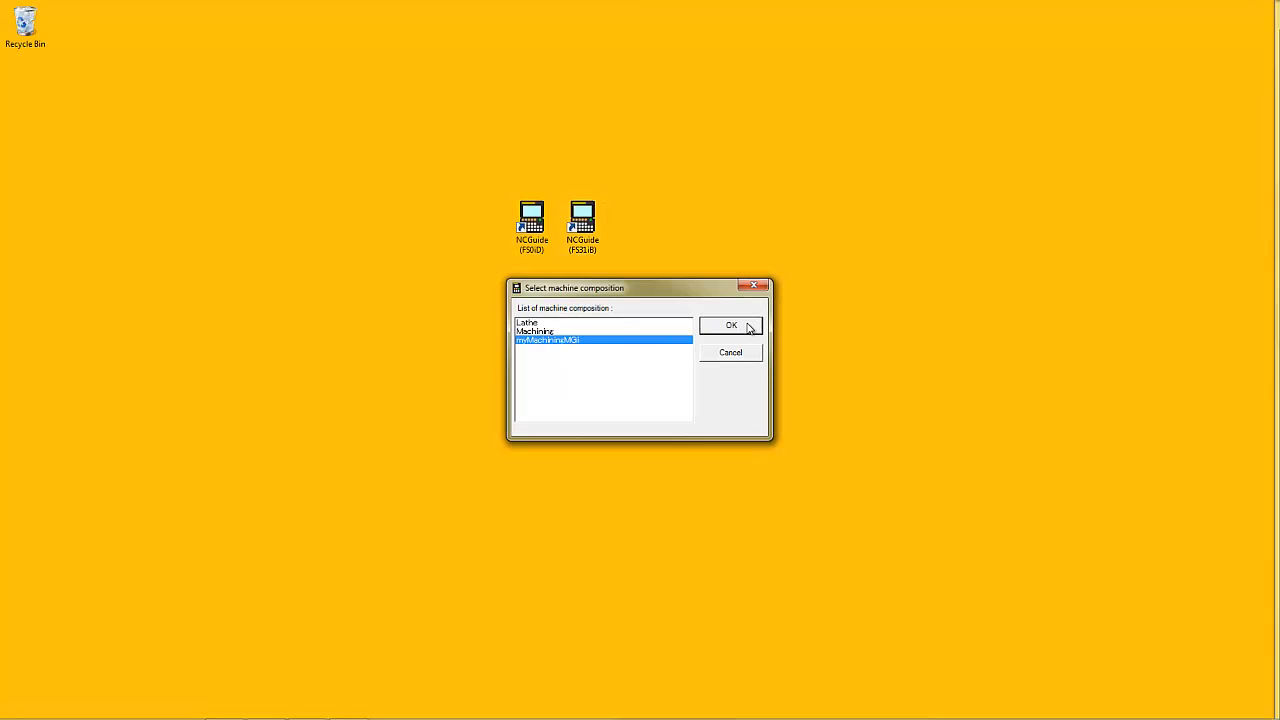
pyautogui.click(732, 324)
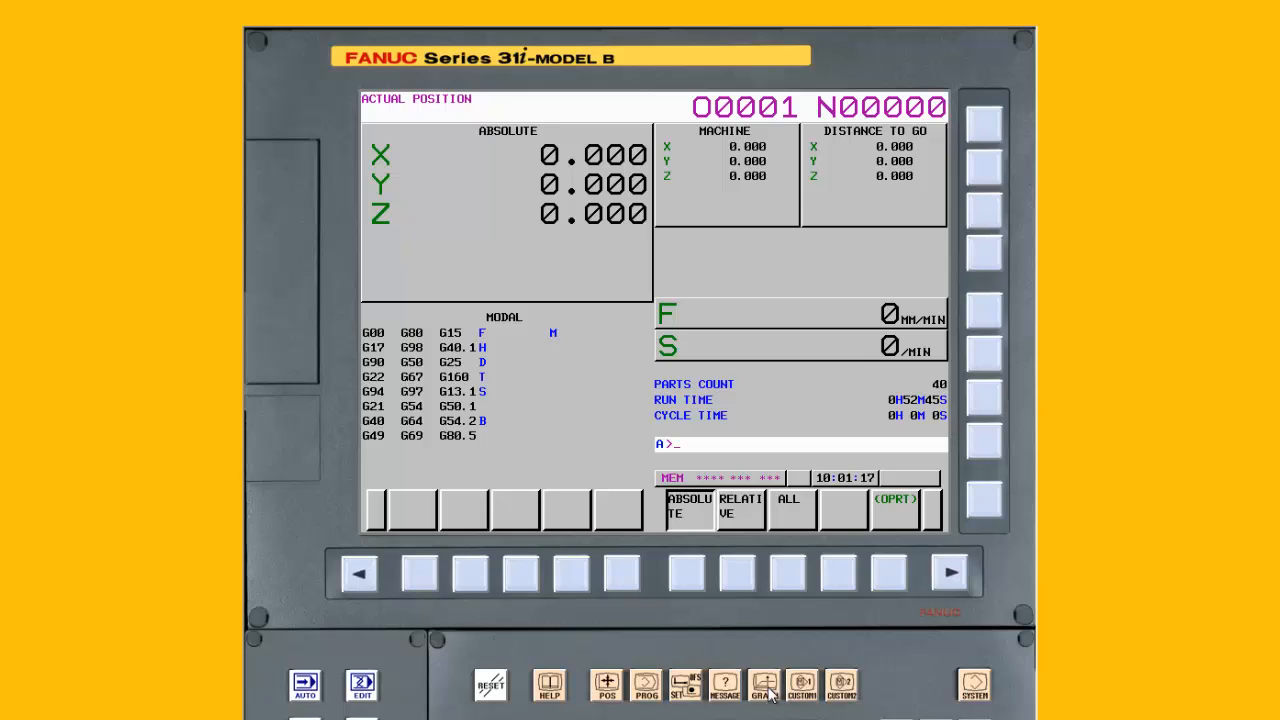
# - Show the GRAPH screen, which displays only graphic parameters, then bring up the Start menu
pyautogui.click(764, 684)
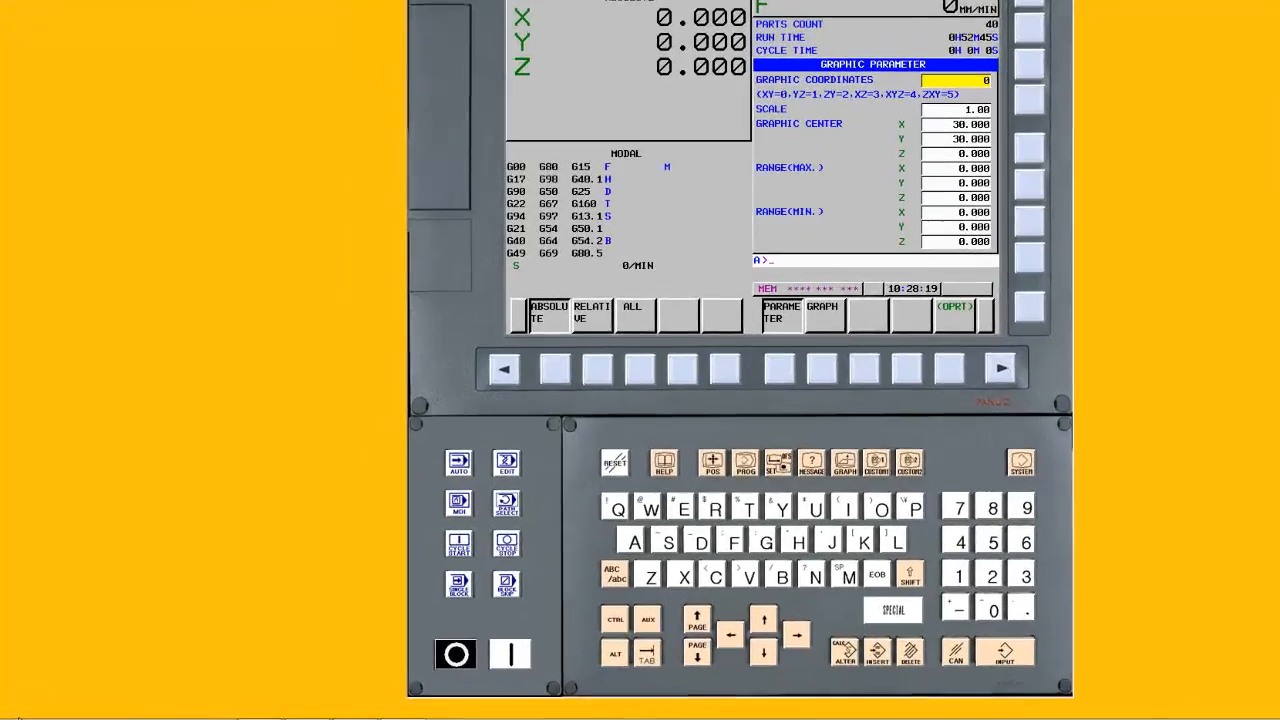
pyautogui.click(24, 696)
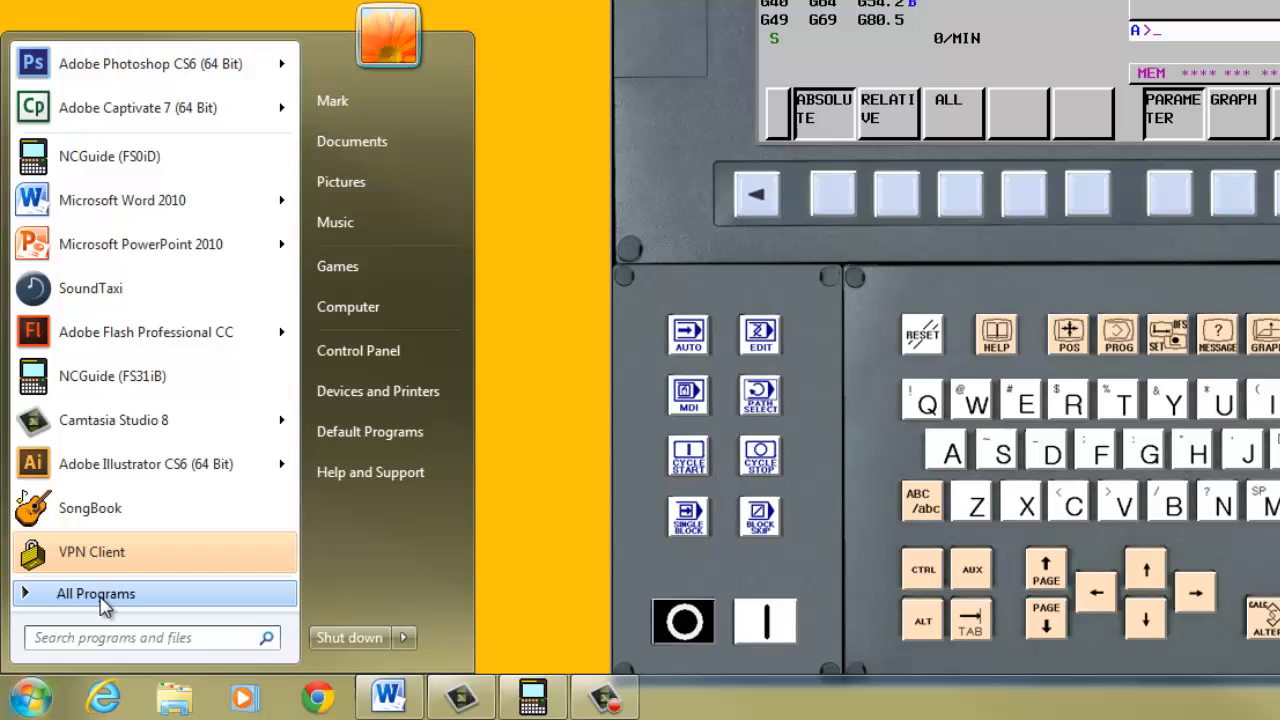
# - Open the FS31i-B Option Setting dialog from the FANUC NCGuide folder in All Programs
pyautogui.click(96, 592)
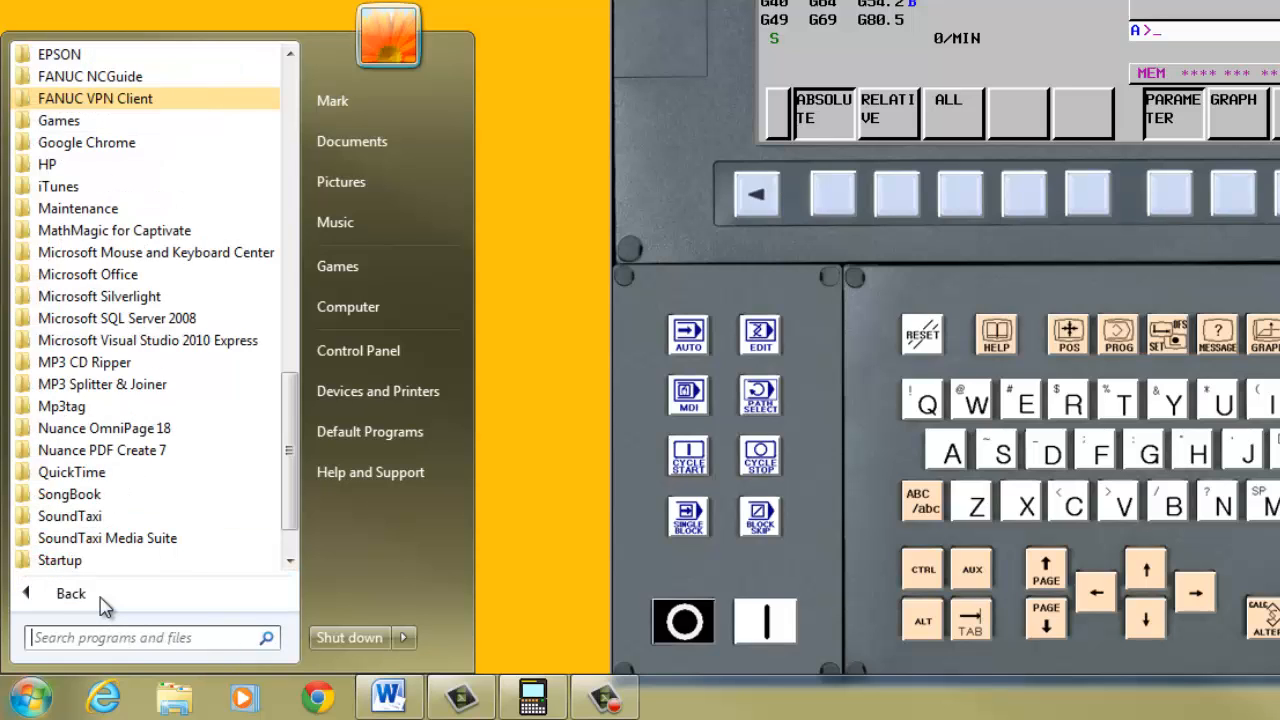
pyautogui.moveTo(150, 344)
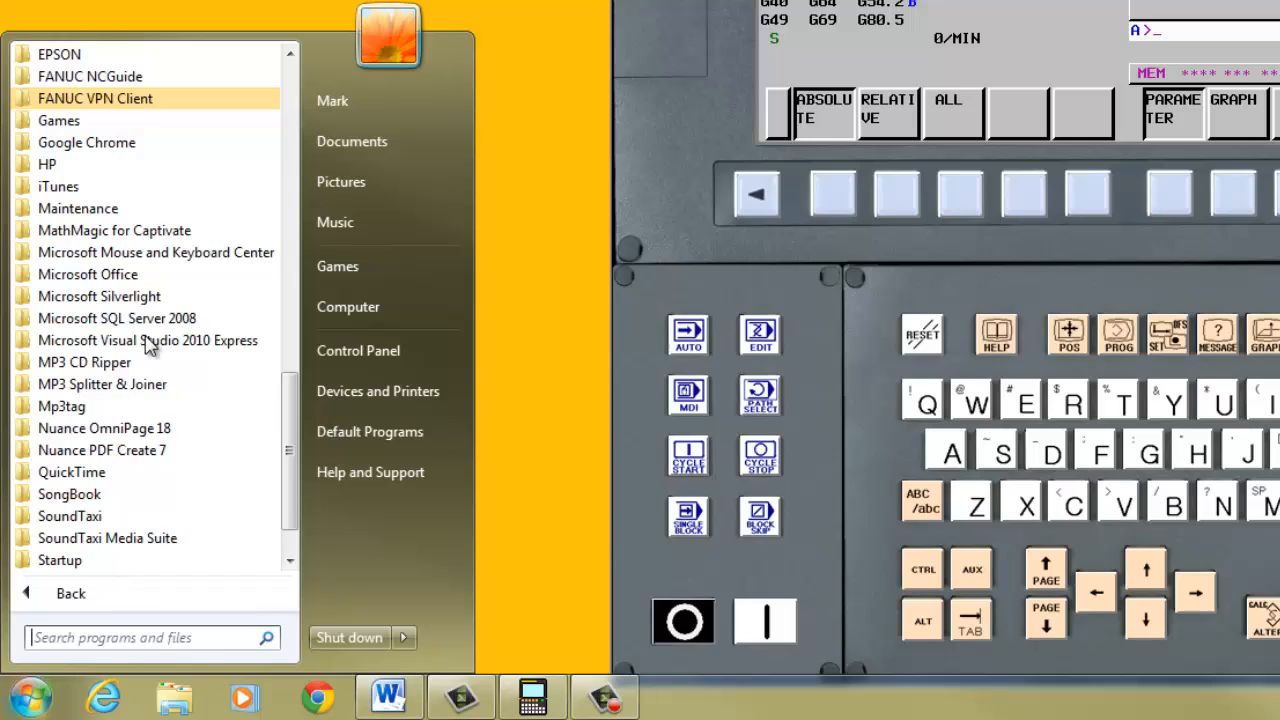
pyautogui.click(90, 76)
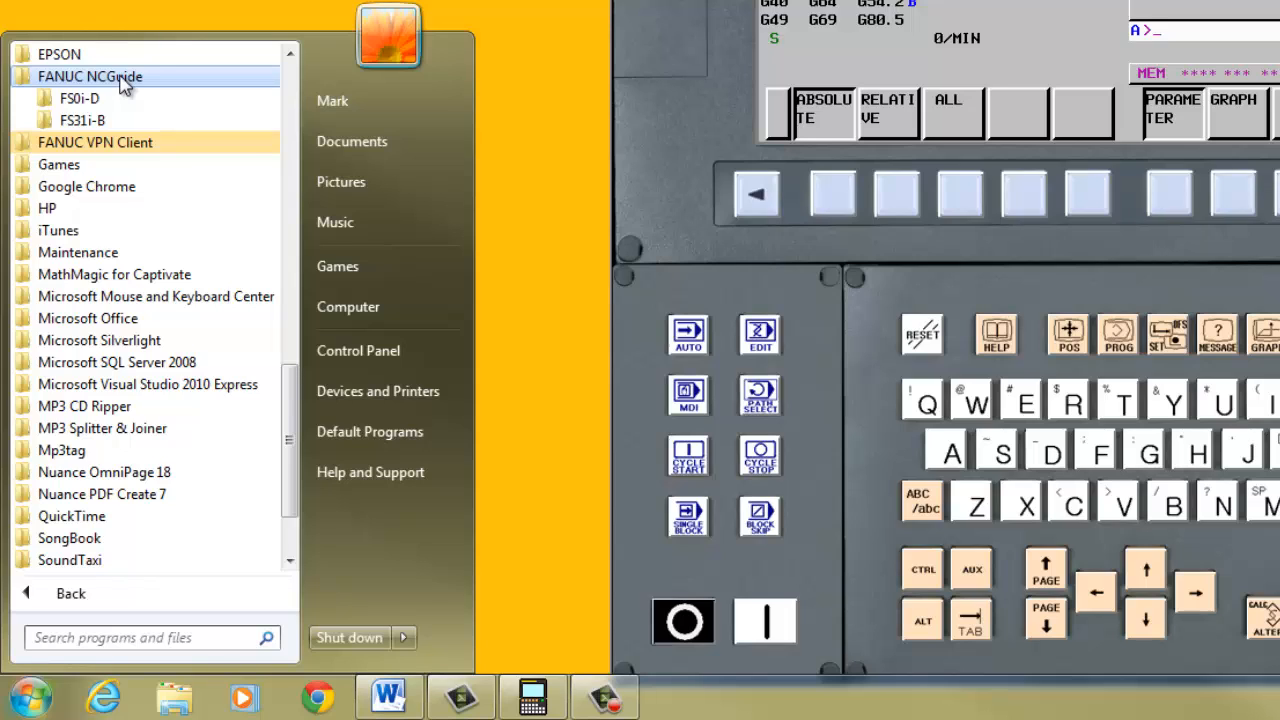
pyautogui.click(84, 120)
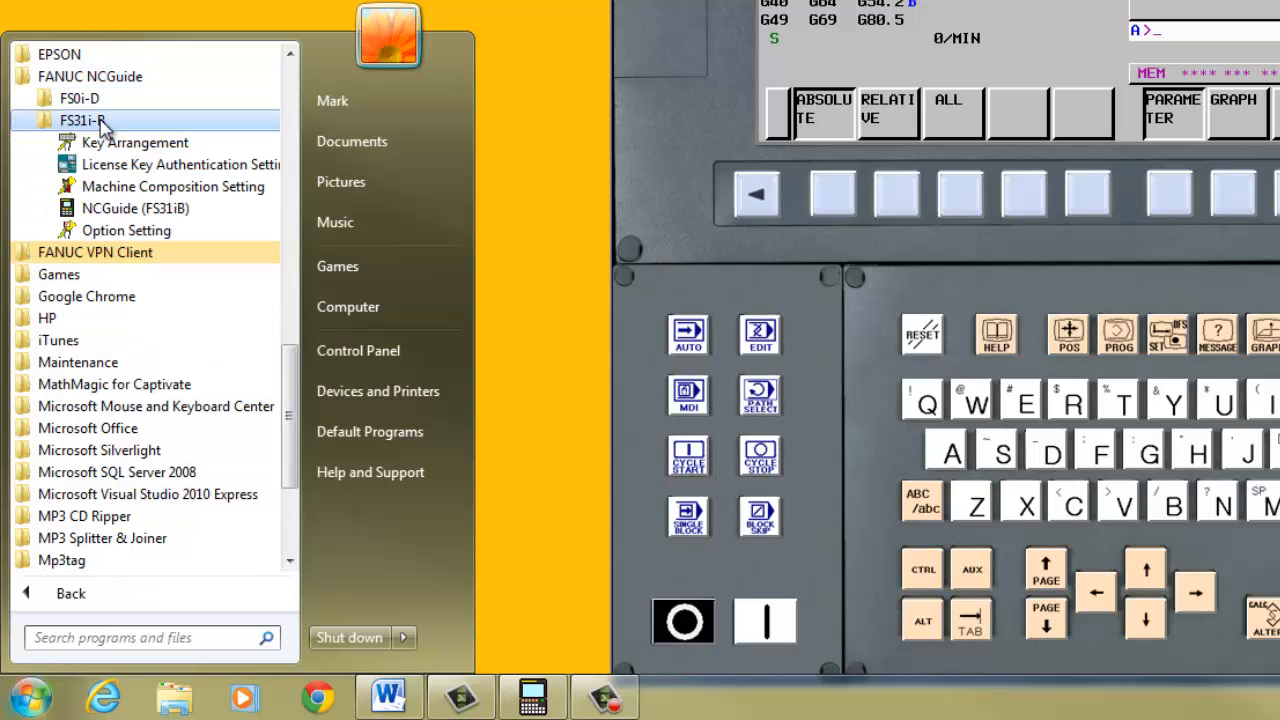
pyautogui.moveTo(104, 140)
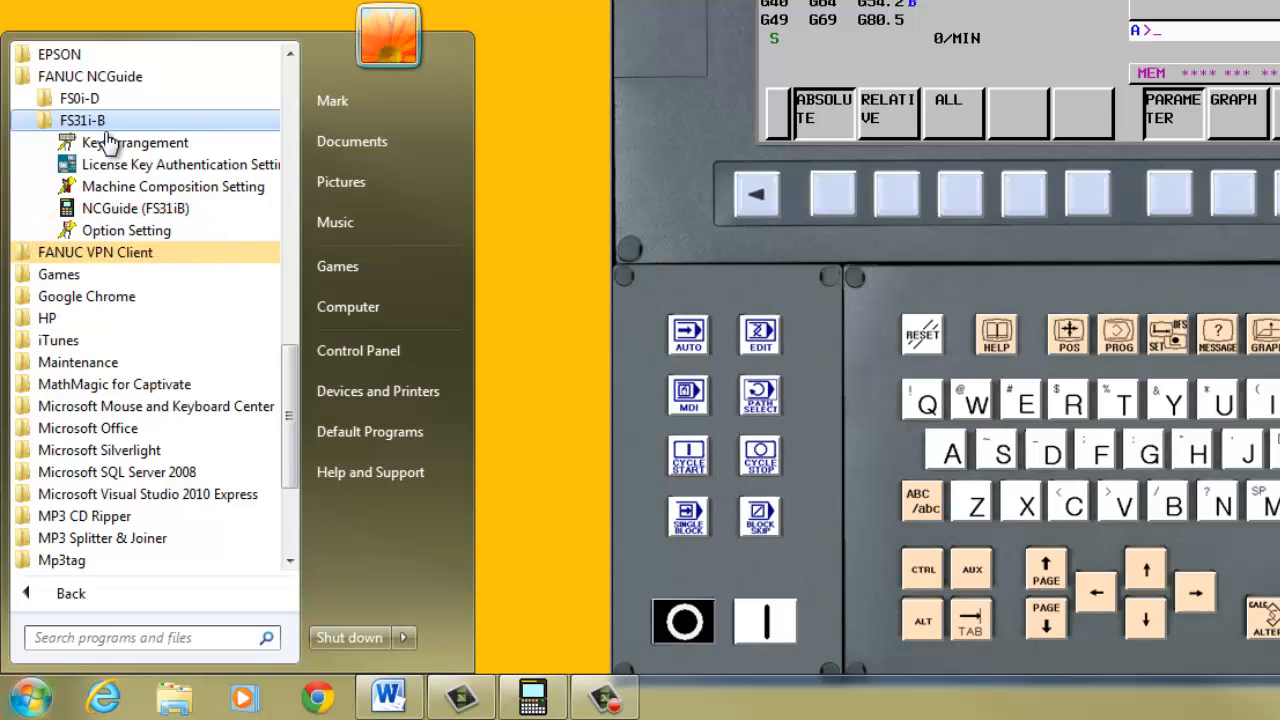
pyautogui.click(160, 232)
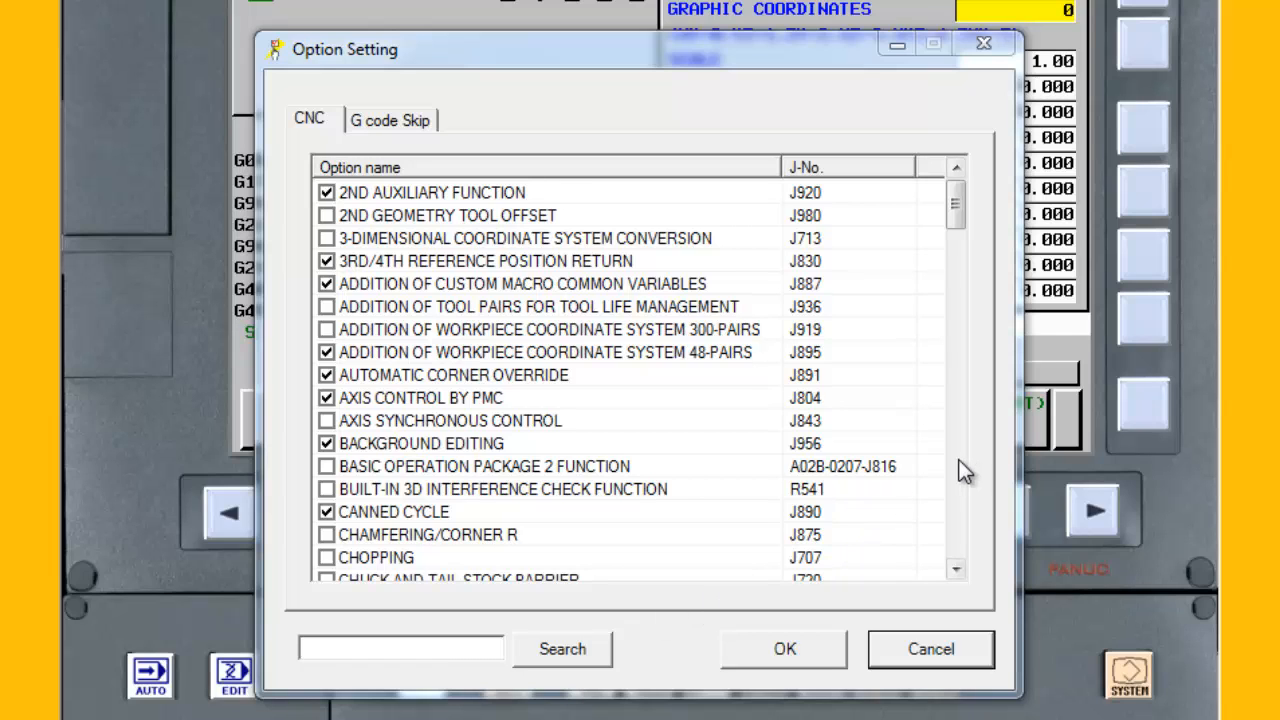
# - Scroll the CNC option list and tick the MANUAL GUIDE i BASIC checkbox
pyautogui.scroll(-3)
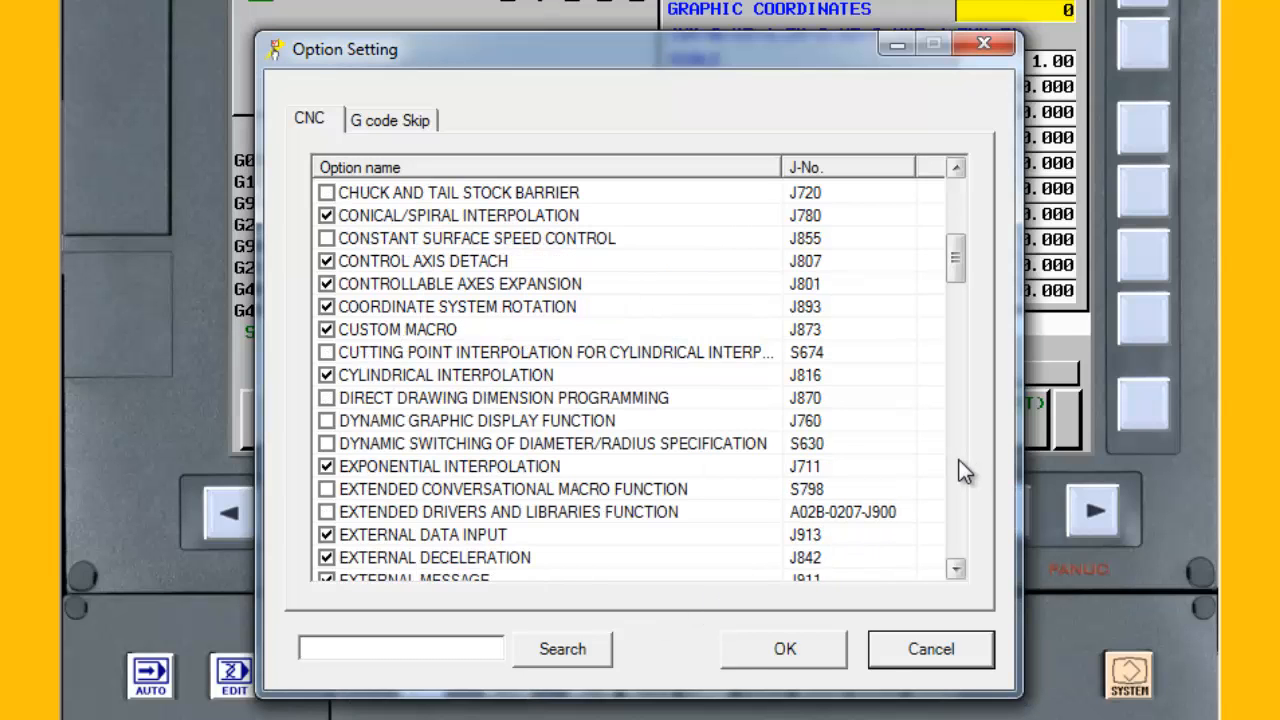
pyautogui.scroll(-3)
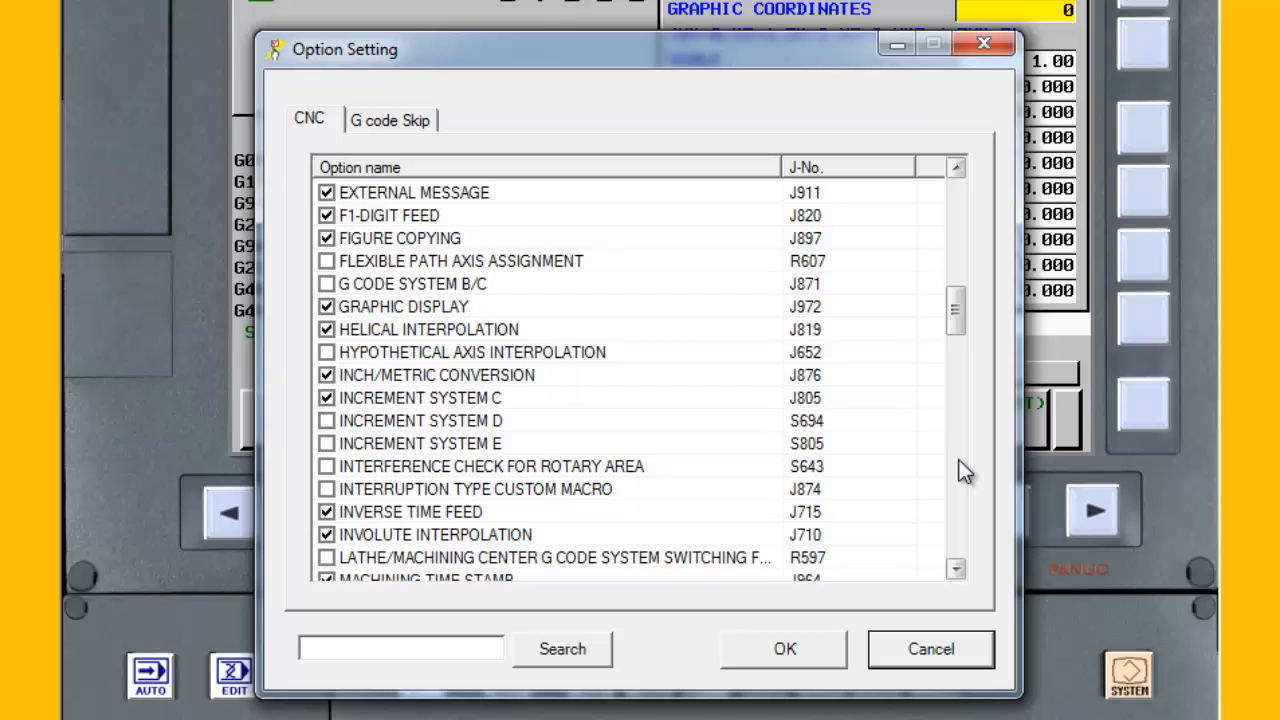
pyautogui.scroll(-3)
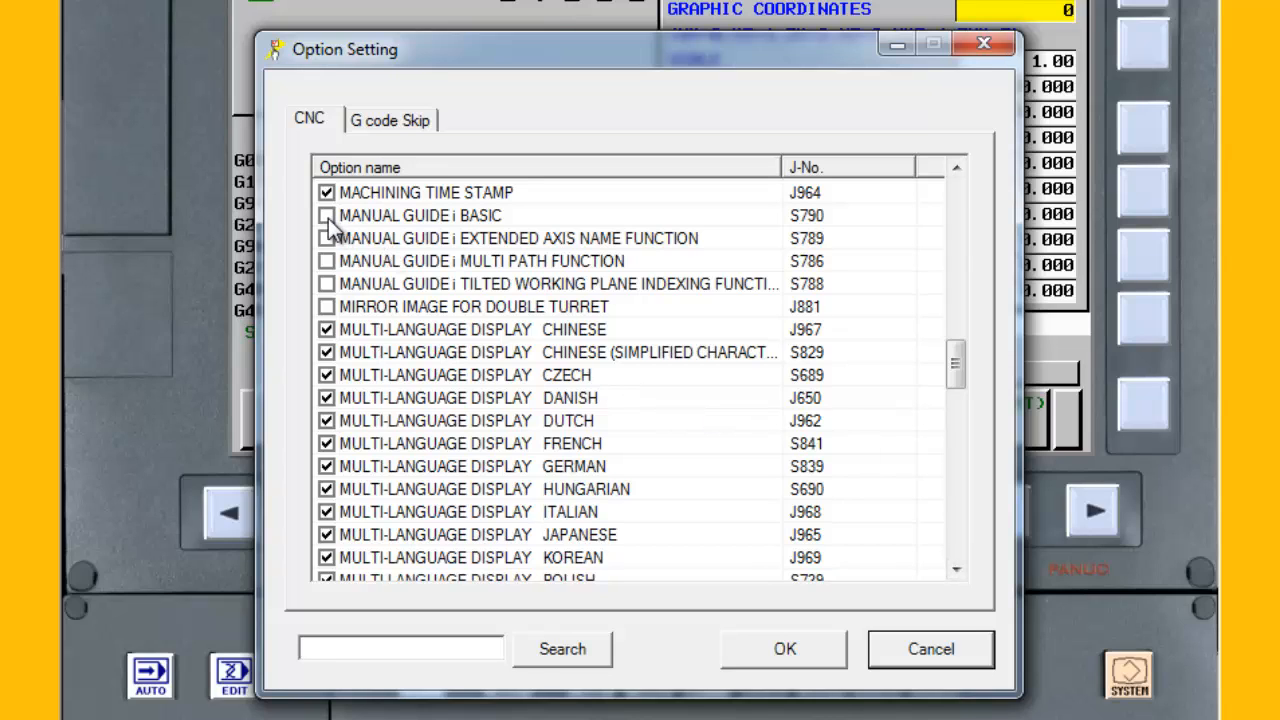
pyautogui.click(326, 216)
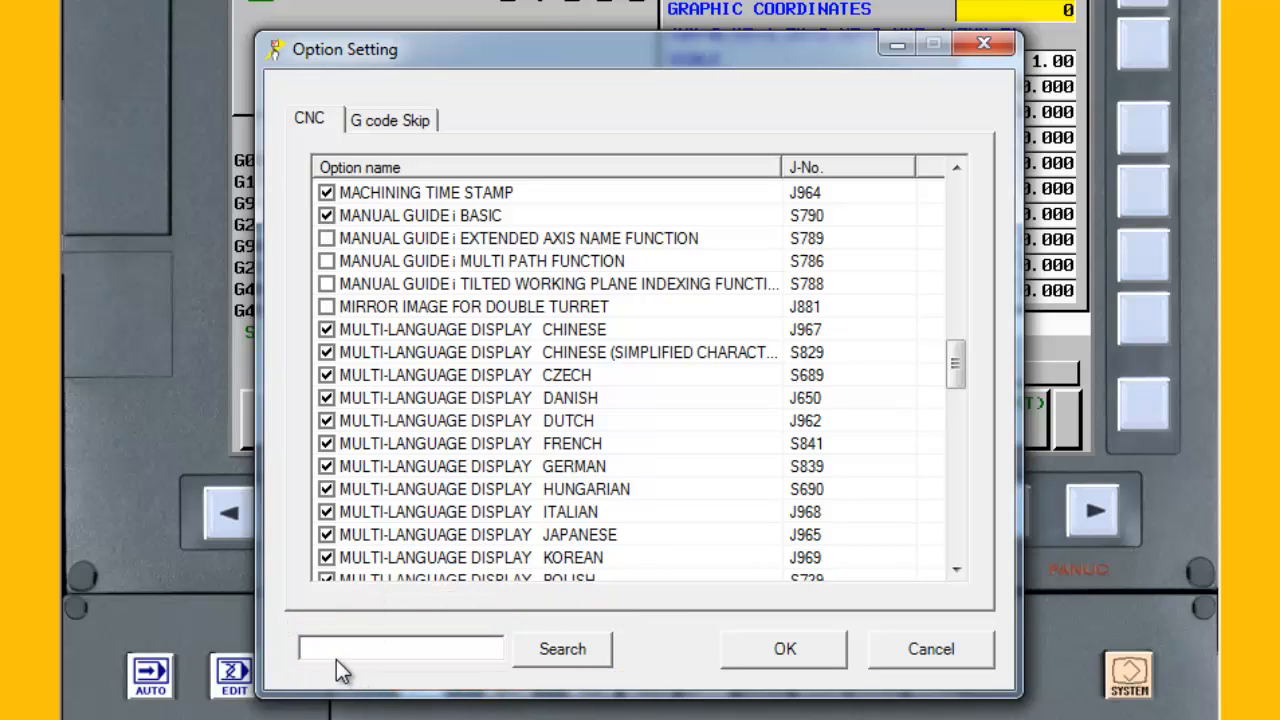
# - Search the option list for 'dynami' to locate the dynamic graphic display option
pyautogui.click(400, 648)
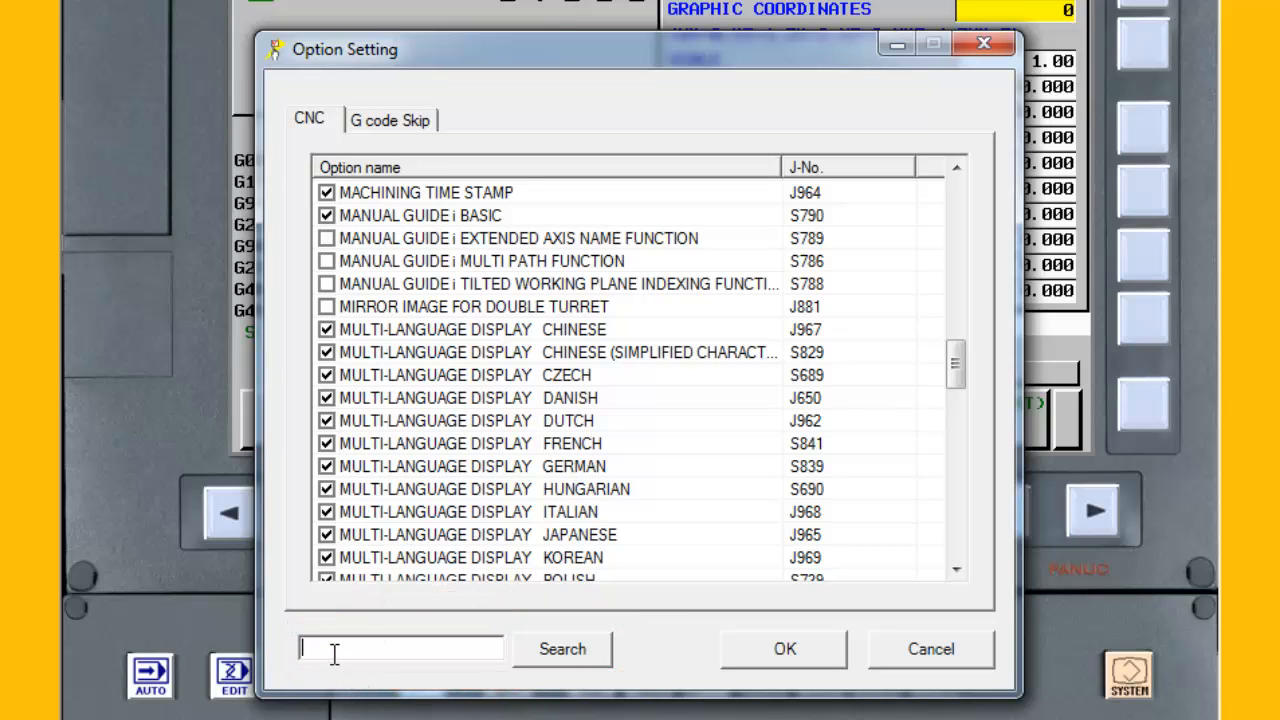
pyautogui.write('dynamic')
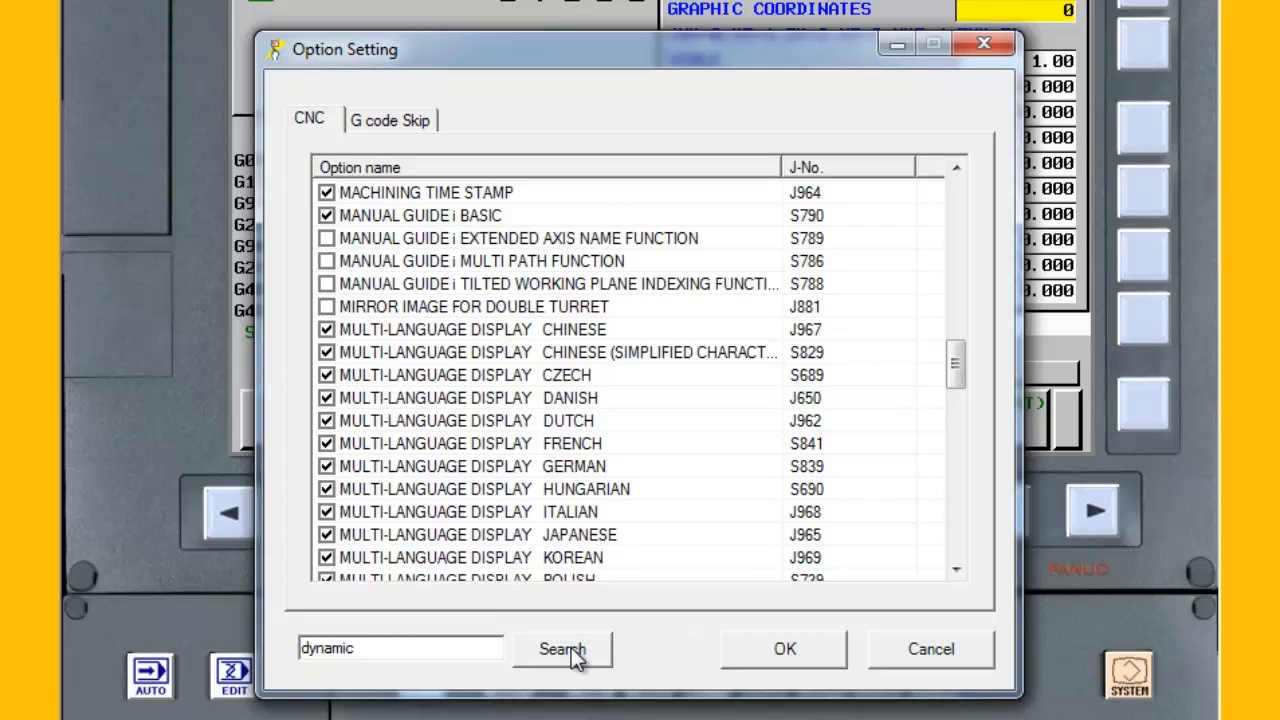
pyautogui.click(562, 648)
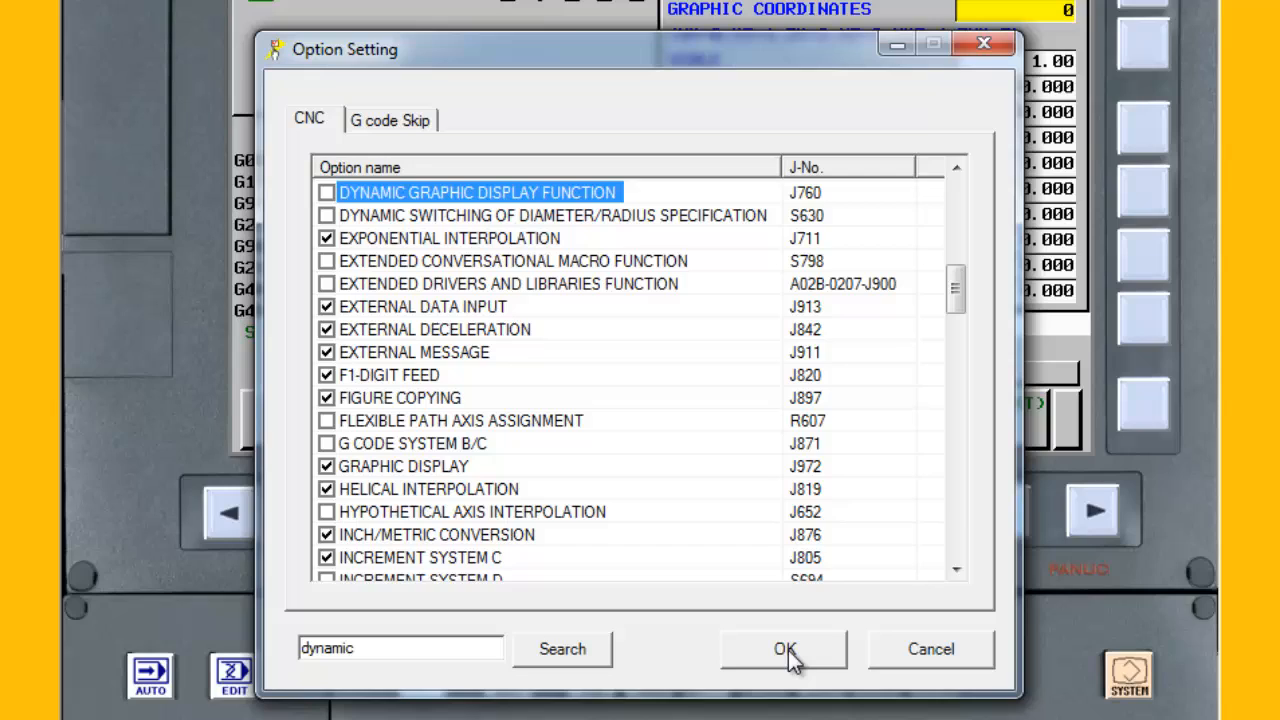
# - Accept and confirm saving the option changes, closing Option Setting with a power-off alarm
pyautogui.click(784, 648)
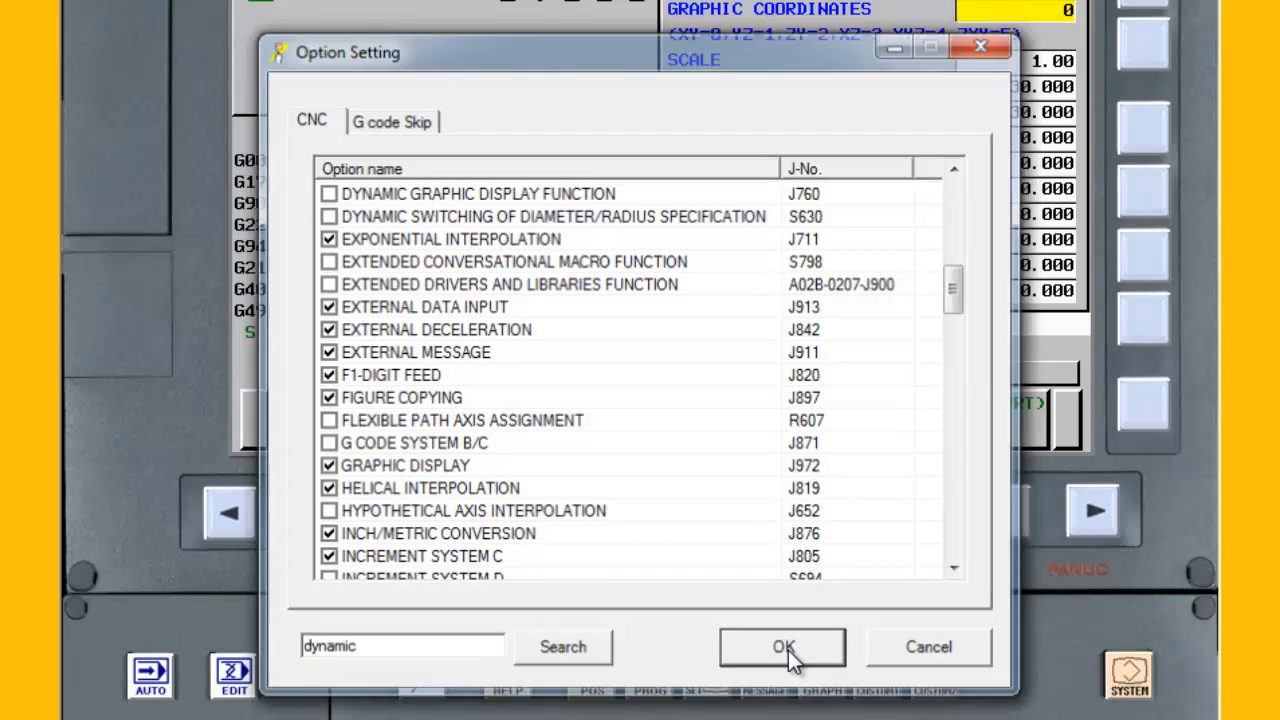
pyautogui.click(784, 646)
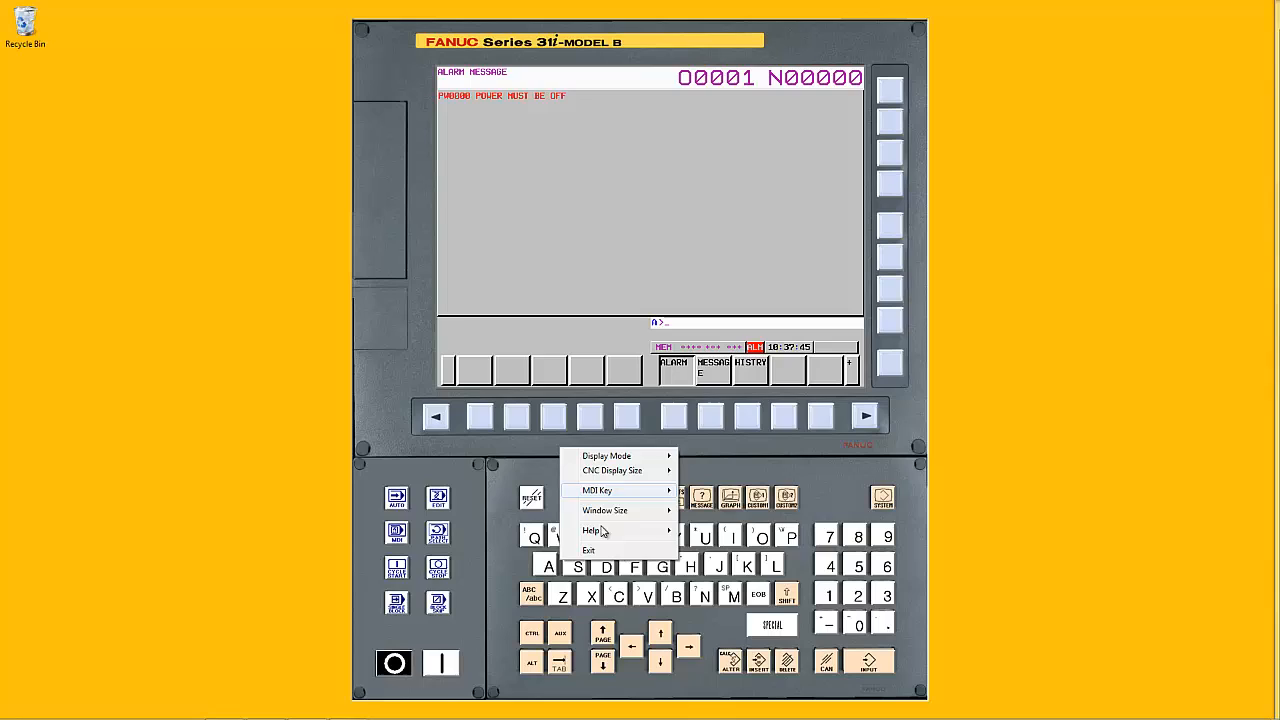
# - Exit the simulator and restart NCGuide FS31iB with the new machine composition
pyautogui.click(588, 550)
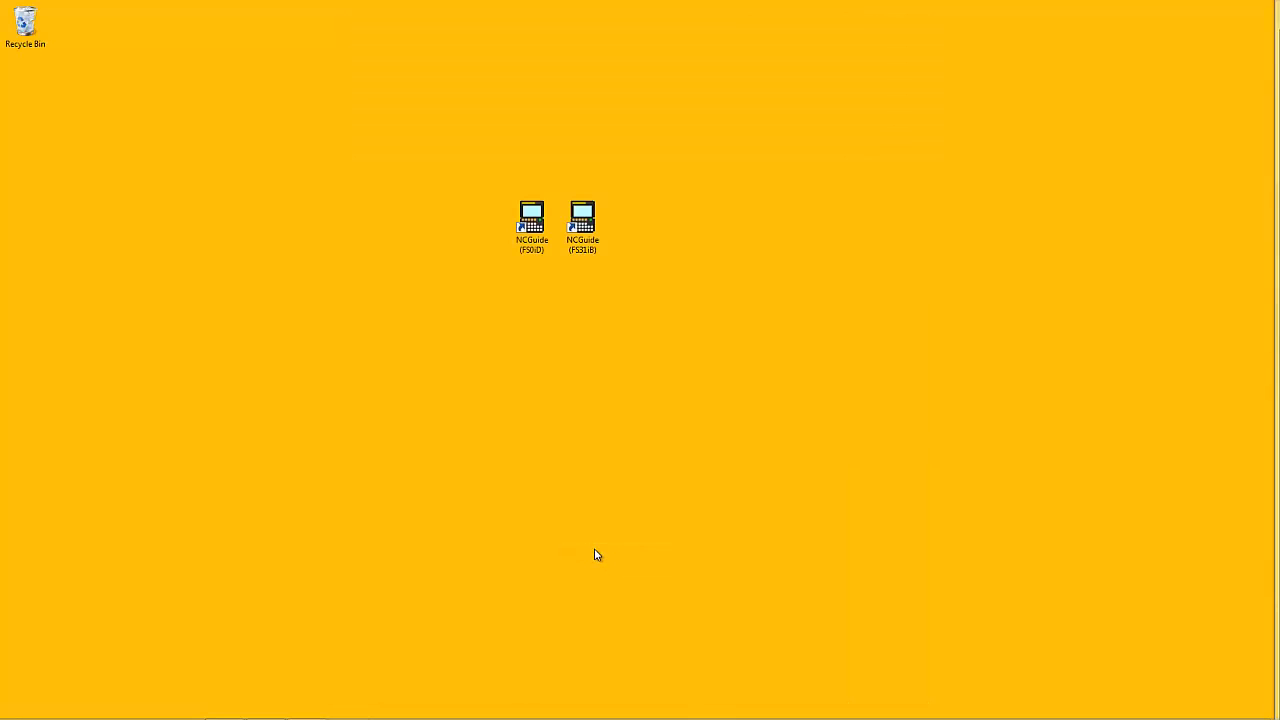
pyautogui.moveTo(624, 388)
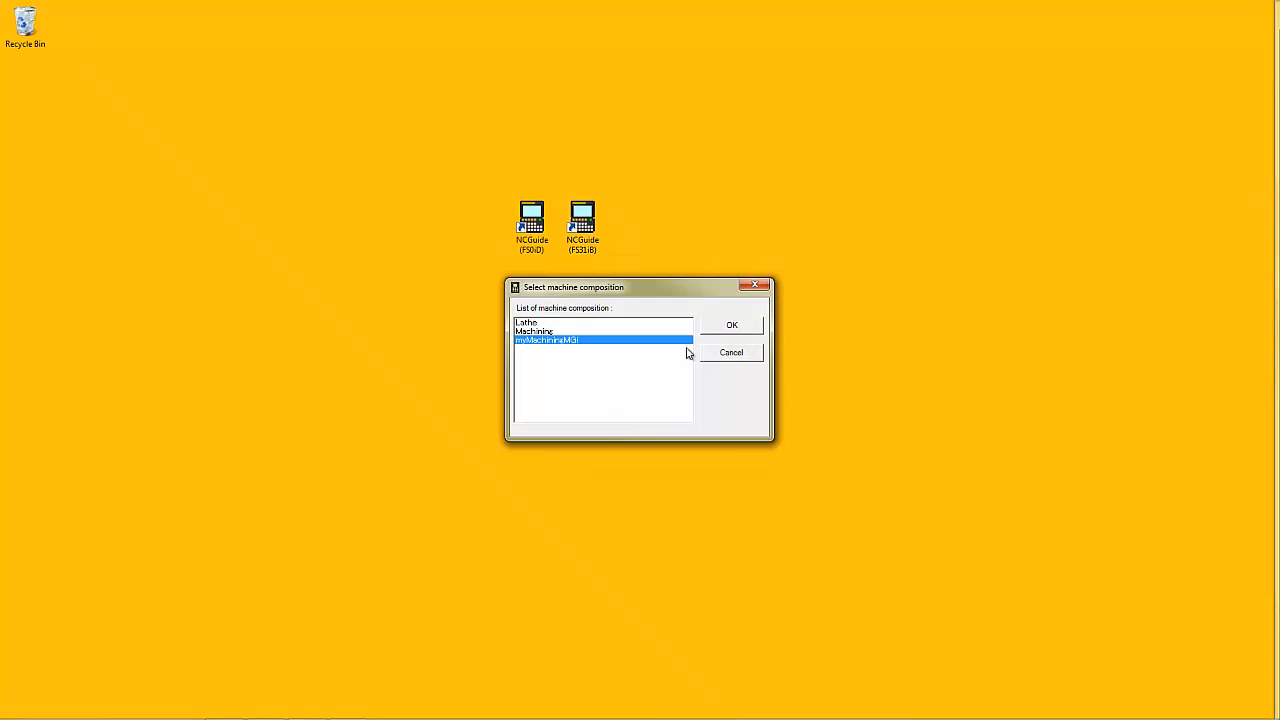
pyautogui.click(732, 324)
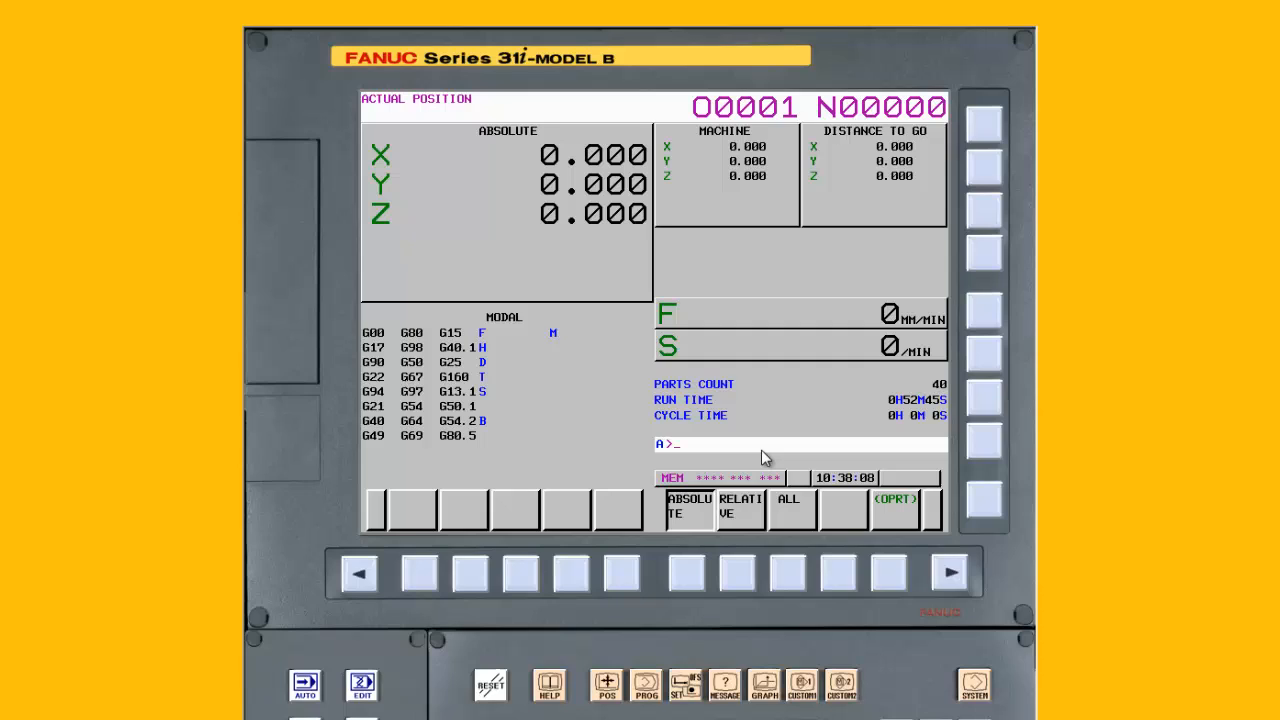
pyautogui.moveTo(750, 662)
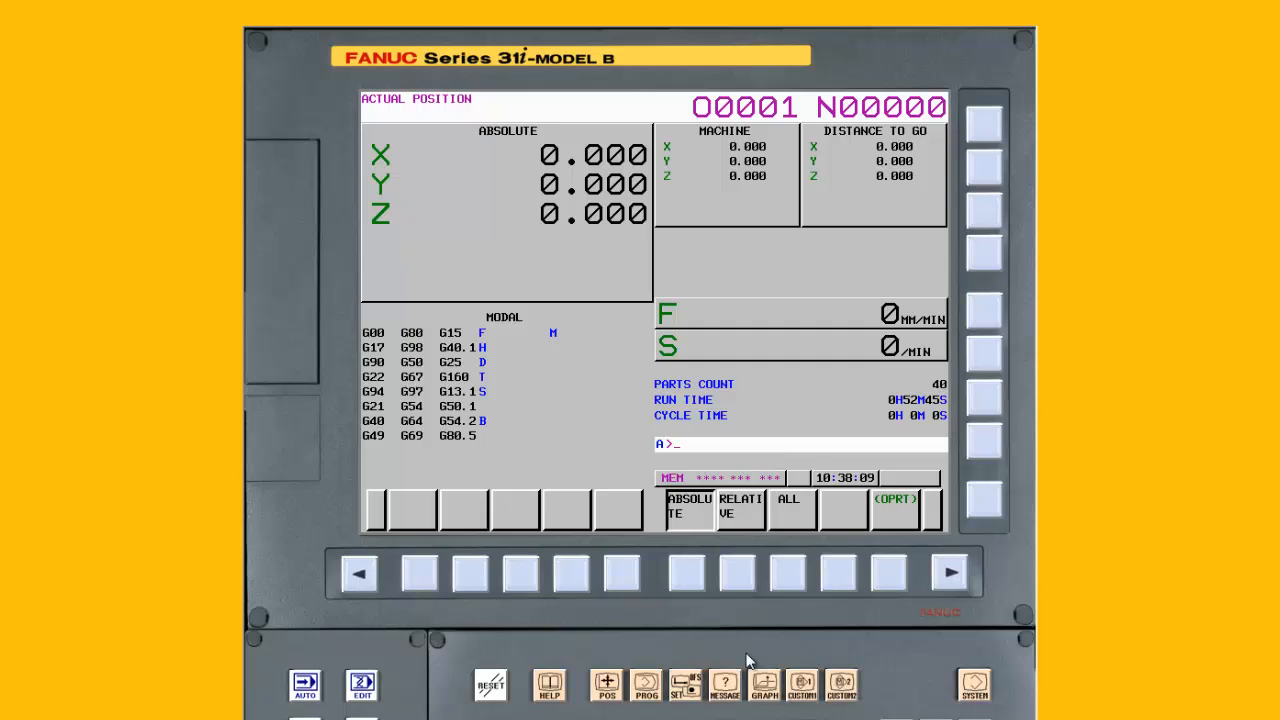
# - Show the MANUAL GUIDE i screen with the GRAPH key, confirming the option took effect
pyautogui.click(764, 684)
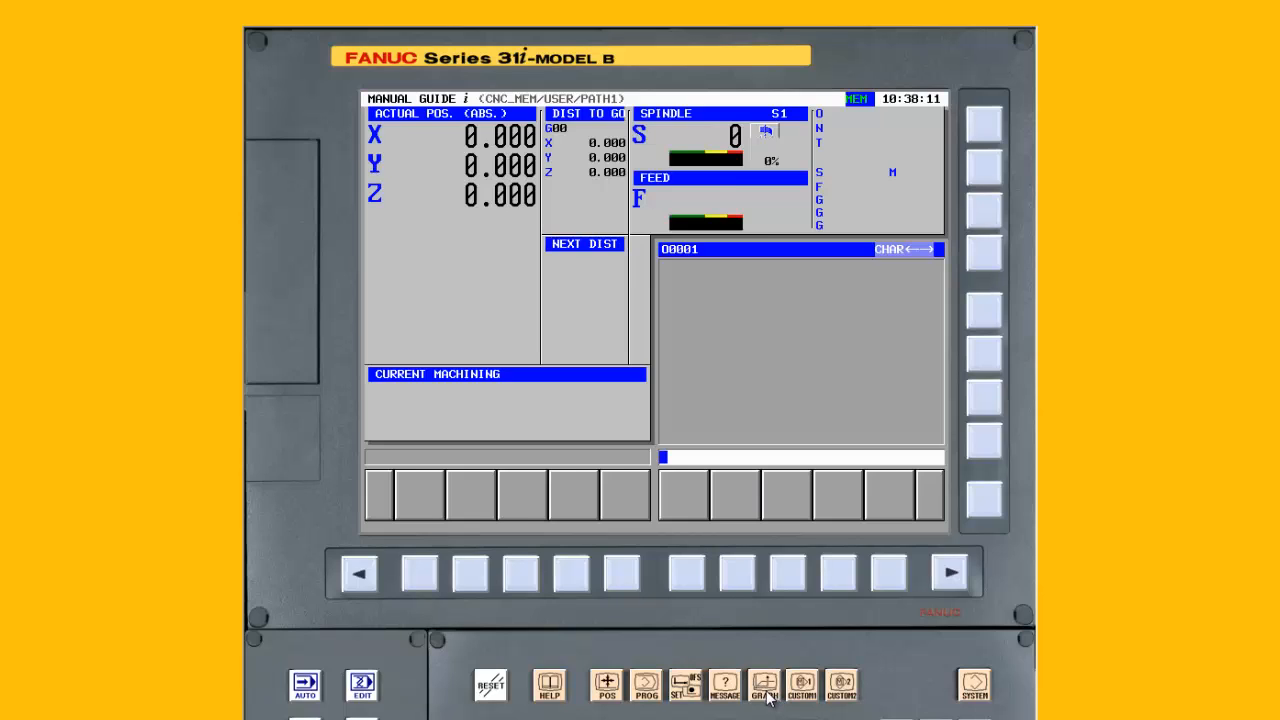